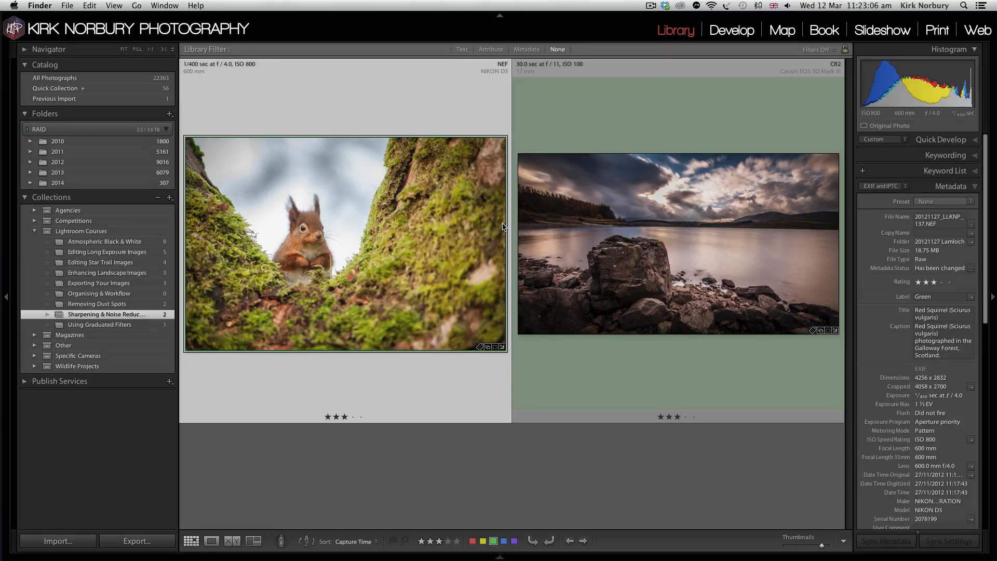
mouse_move(430, 284)
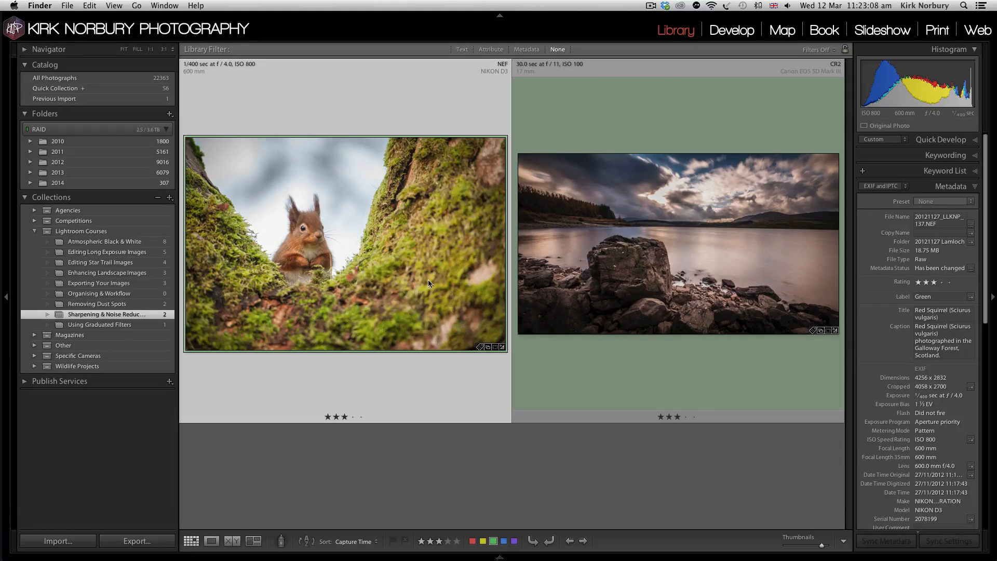
mouse_move(355, 239)
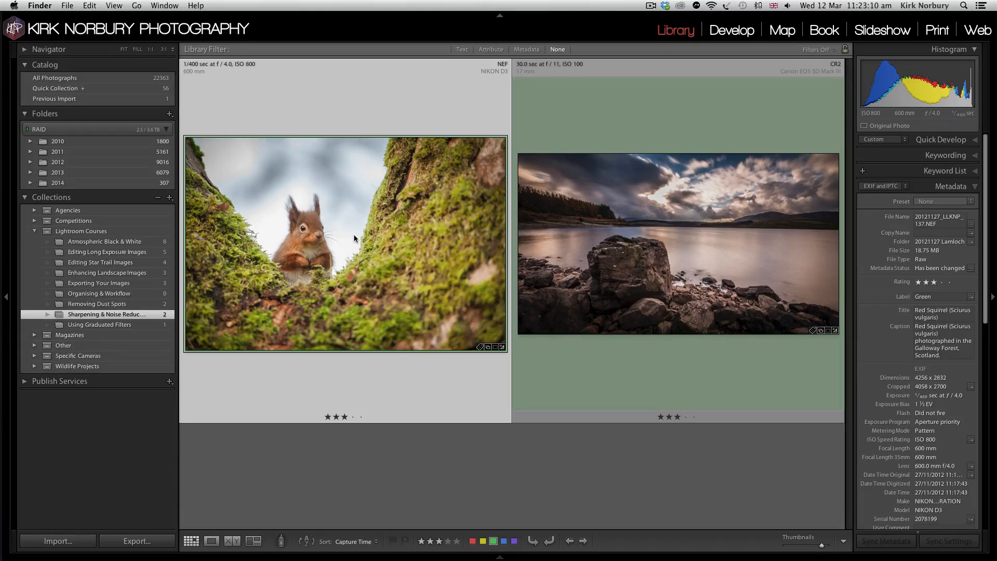
mouse_move(344, 287)
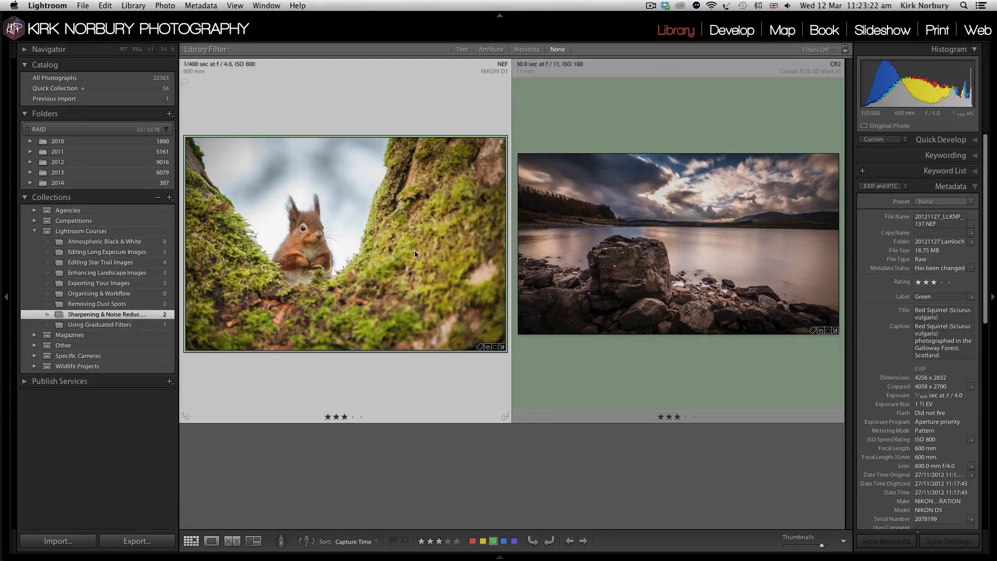
Open the squirrel photo in Develop with Sharpening Amount and Luminance noise reduction both at 0.
click(732, 29)
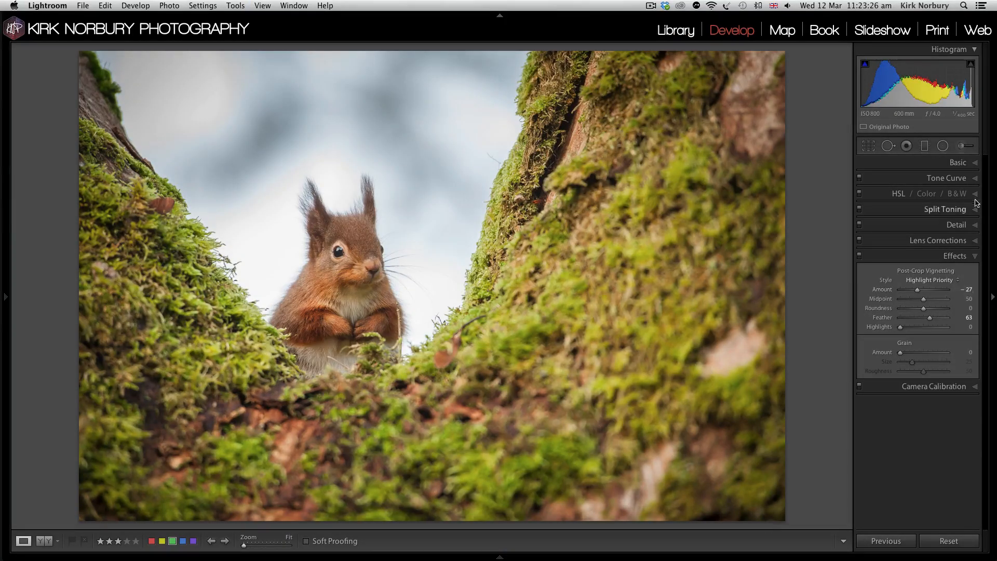
mouse_move(332, 391)
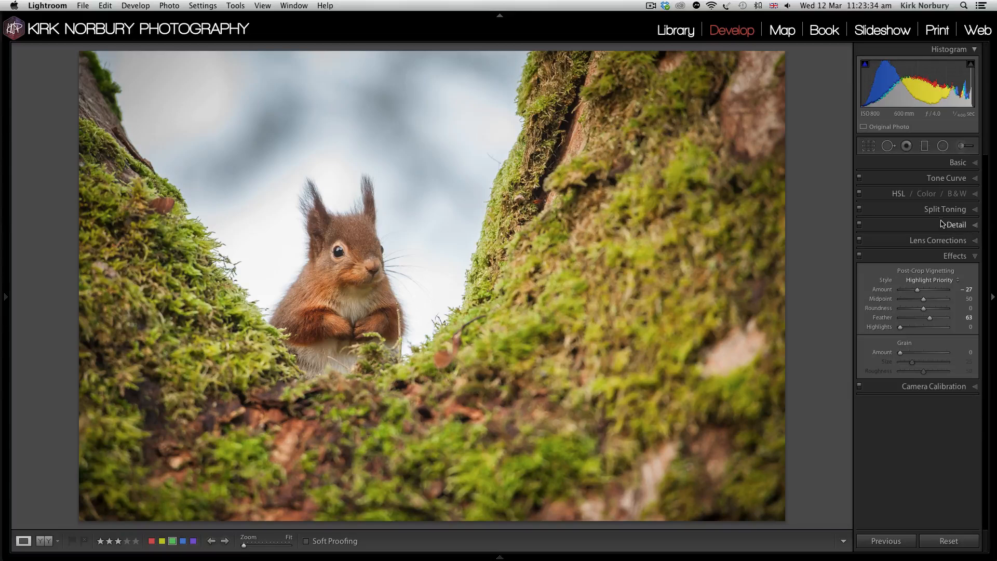
click(955, 224)
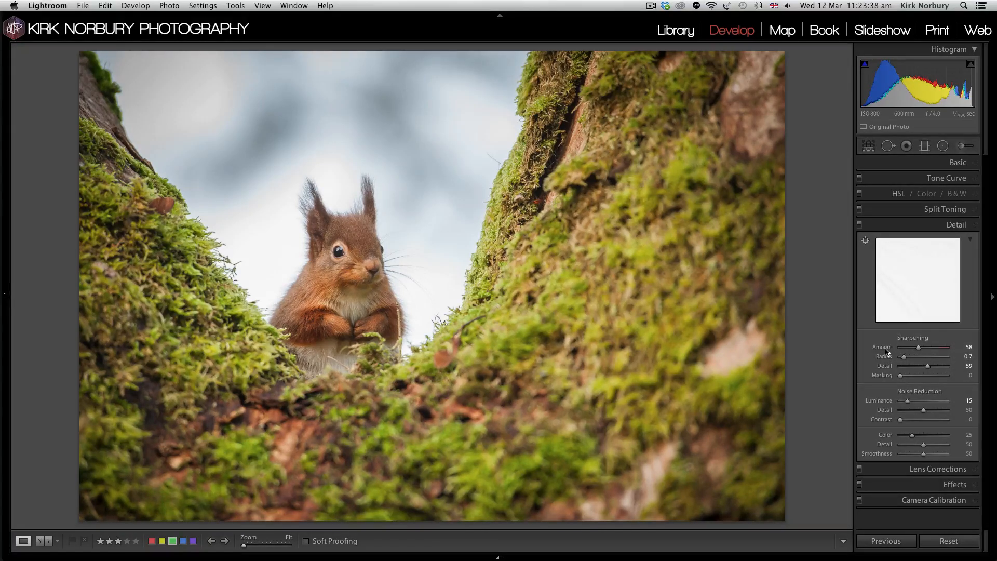
drag(932, 347, 908, 347)
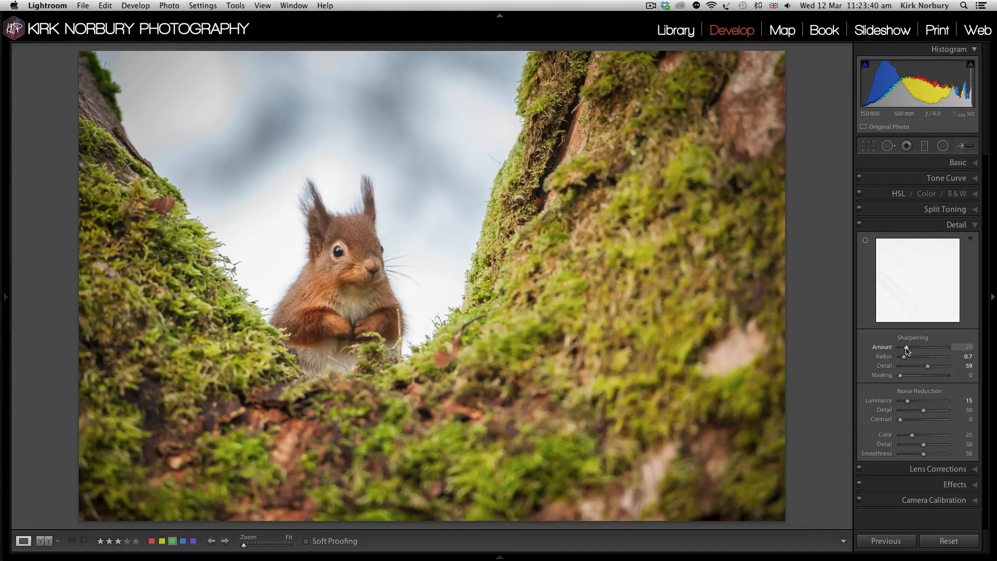
drag(906, 347, 900, 347)
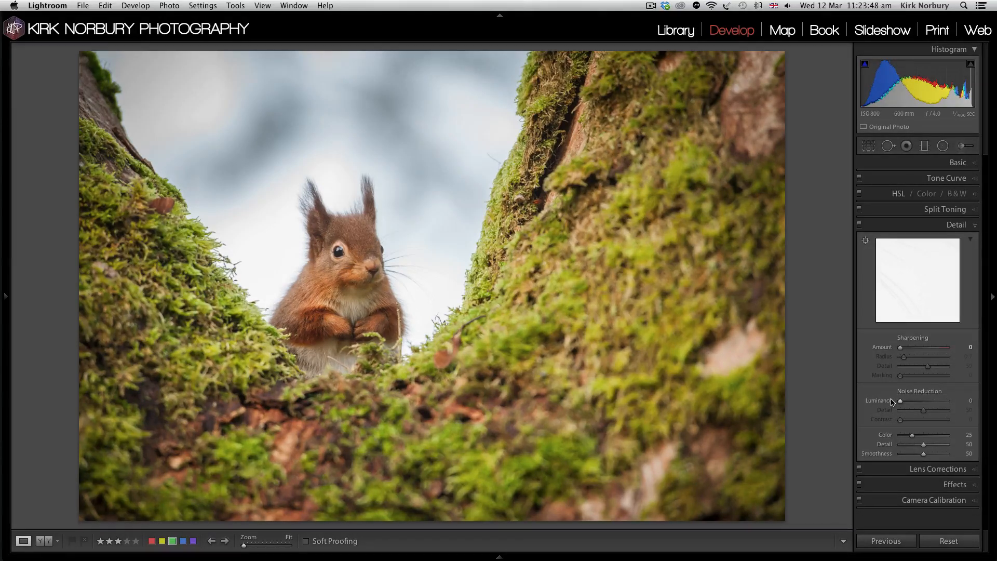
mouse_move(343, 247)
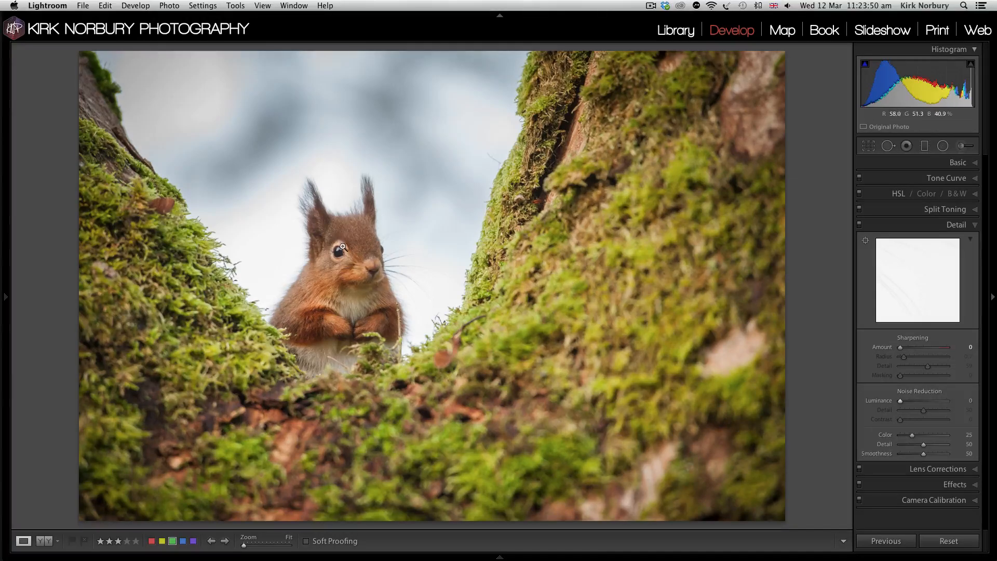
Zoom 1:1 on the squirrel's face and Alt-drag Sharpening Amount to about 23.
click(342, 252)
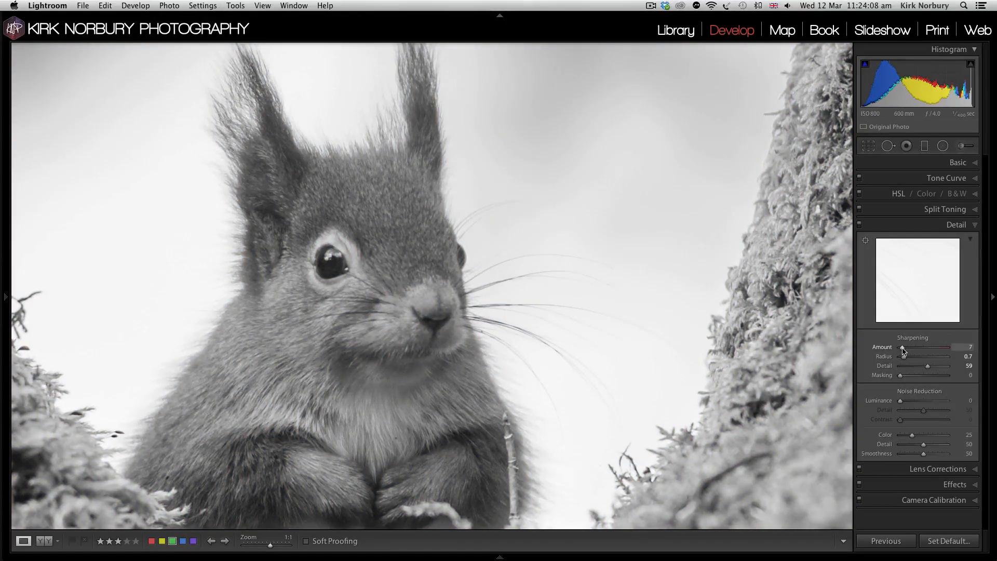
drag(901, 351, 906, 351)
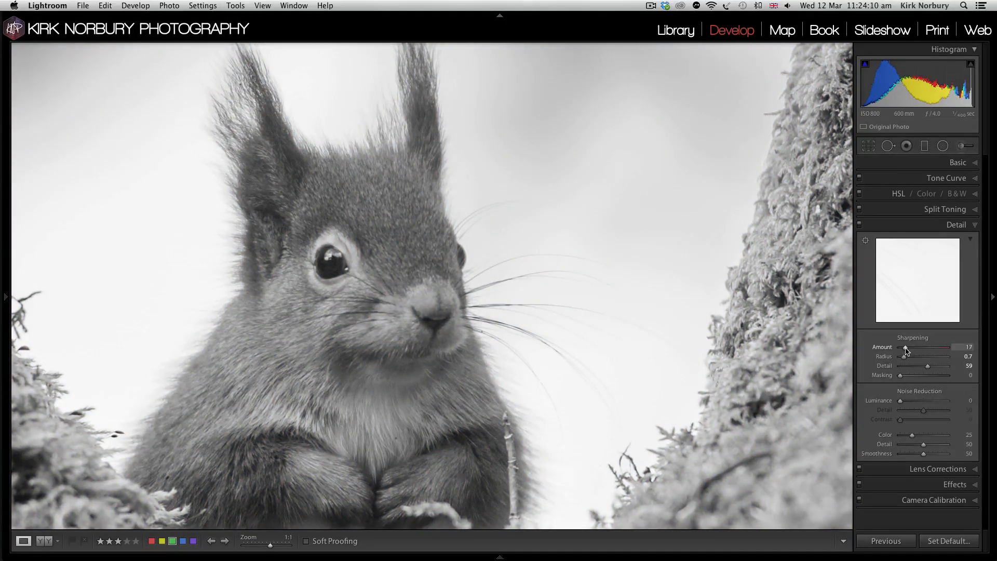
drag(907, 351, 912, 351)
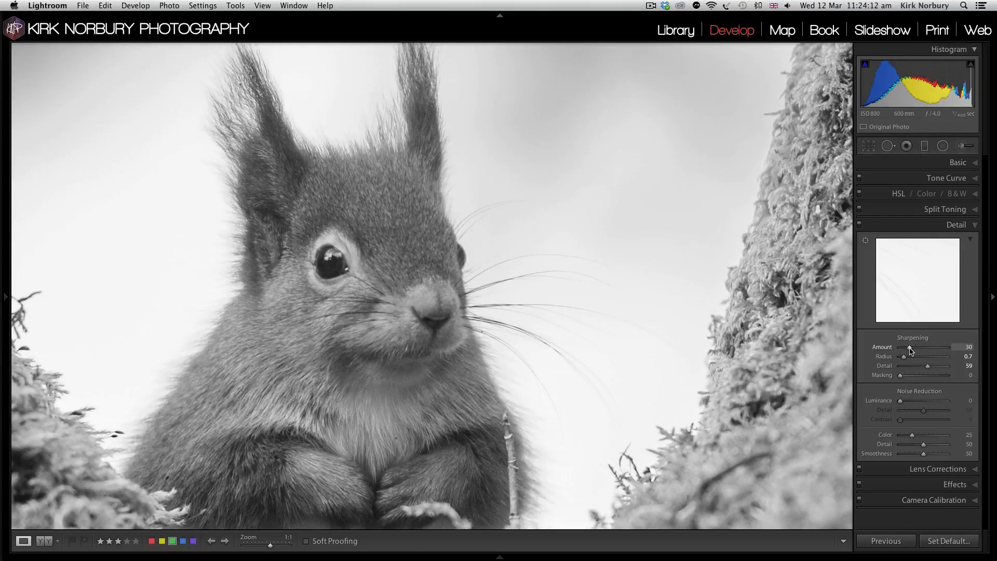
drag(912, 352, 906, 353)
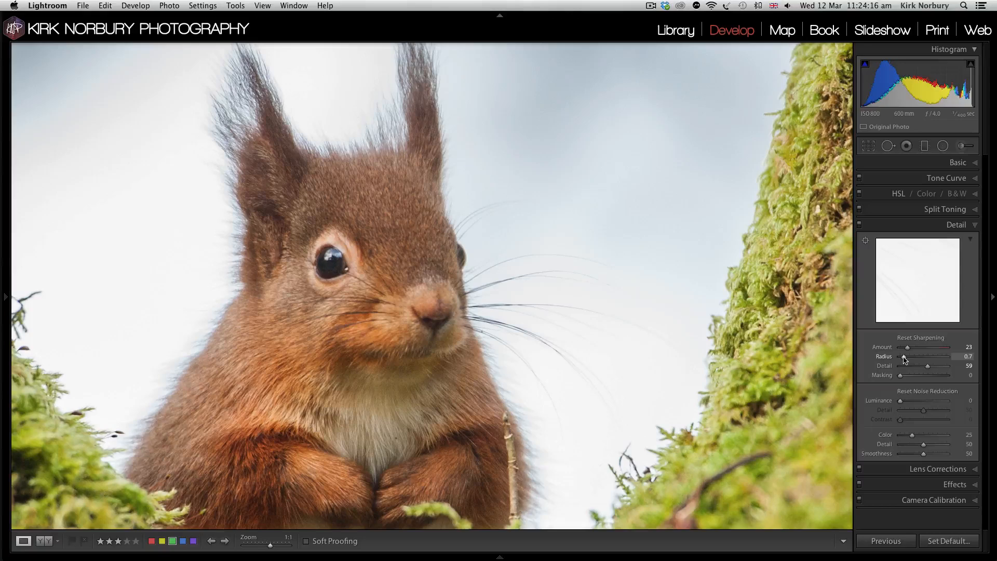
Preview edge halos at several radius values and return Sharpening Radius to 0.7.
drag(908, 356, 899, 356)
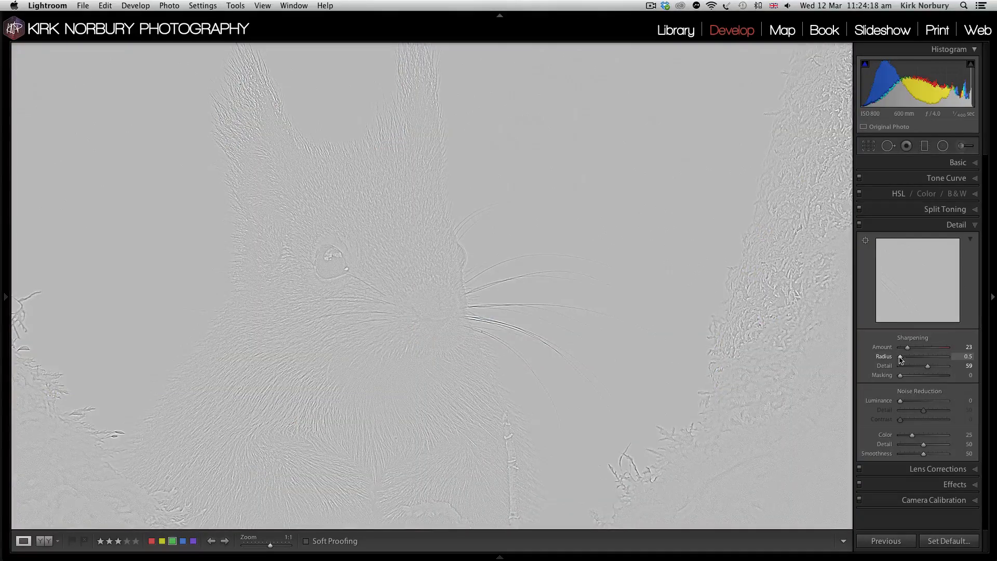
drag(900, 357, 914, 356)
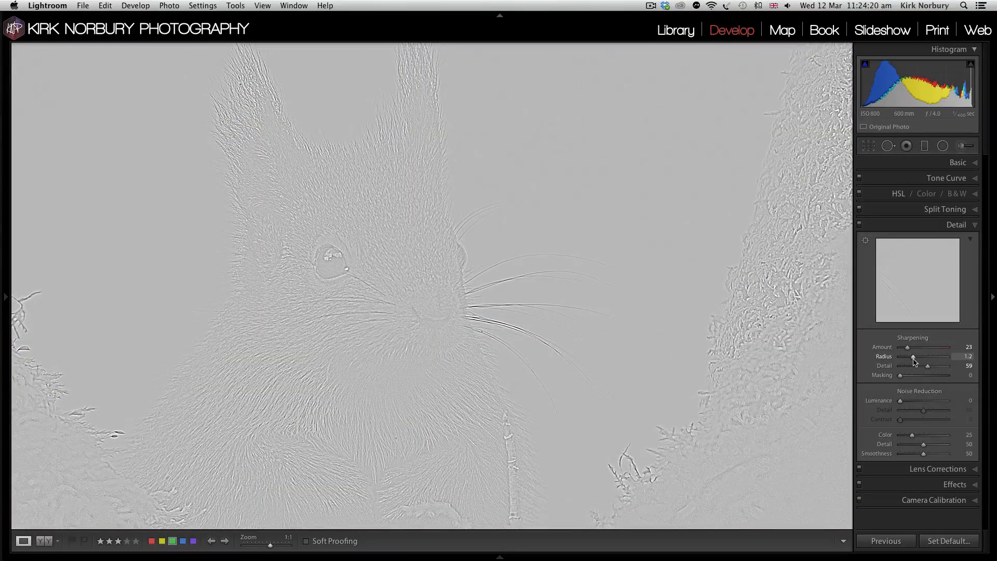
drag(910, 356, 917, 356)
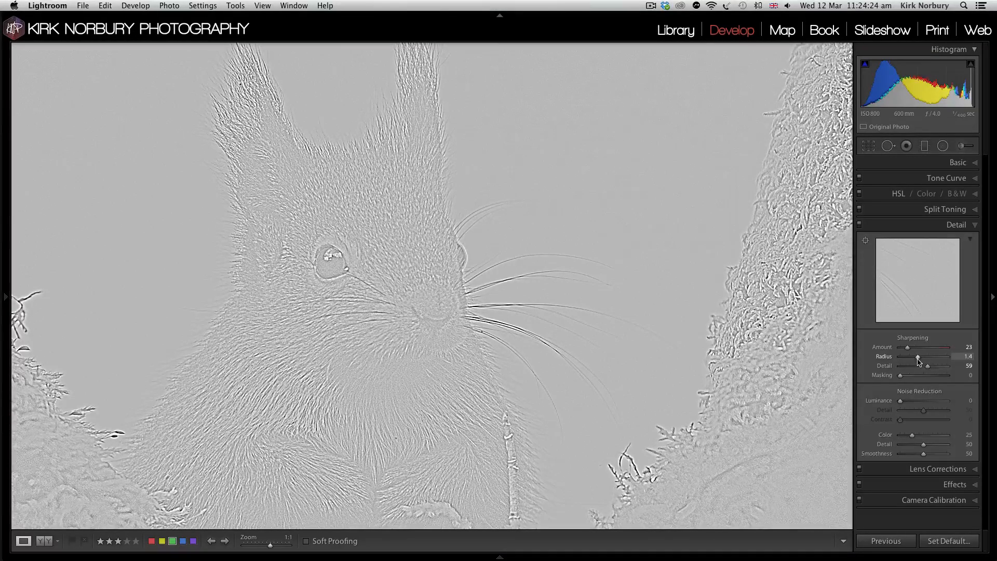
drag(917, 356, 905, 357)
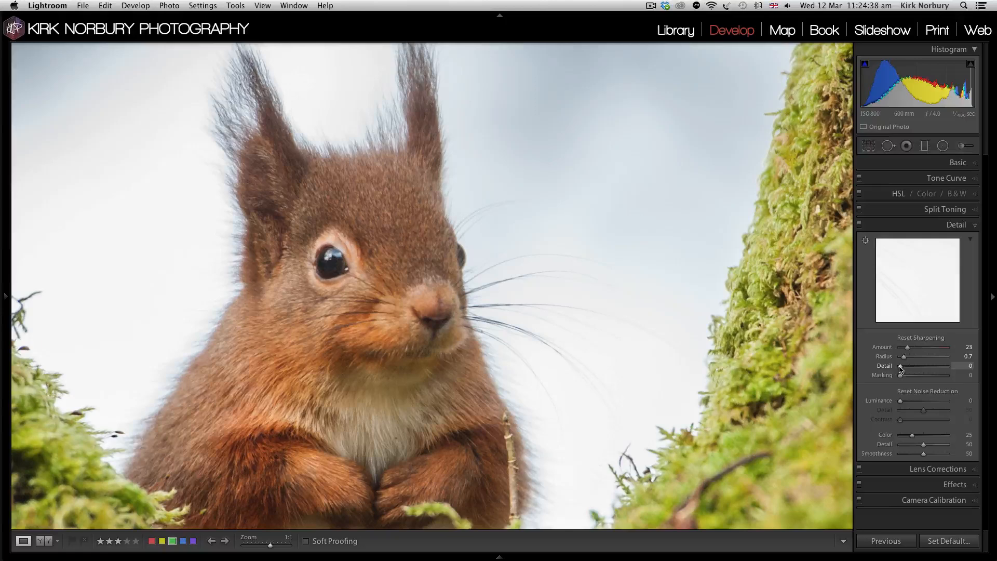
Alt-drag Sharpening Detail across its range to inspect fur texture and leave it at 32.
drag(900, 366, 922, 365)
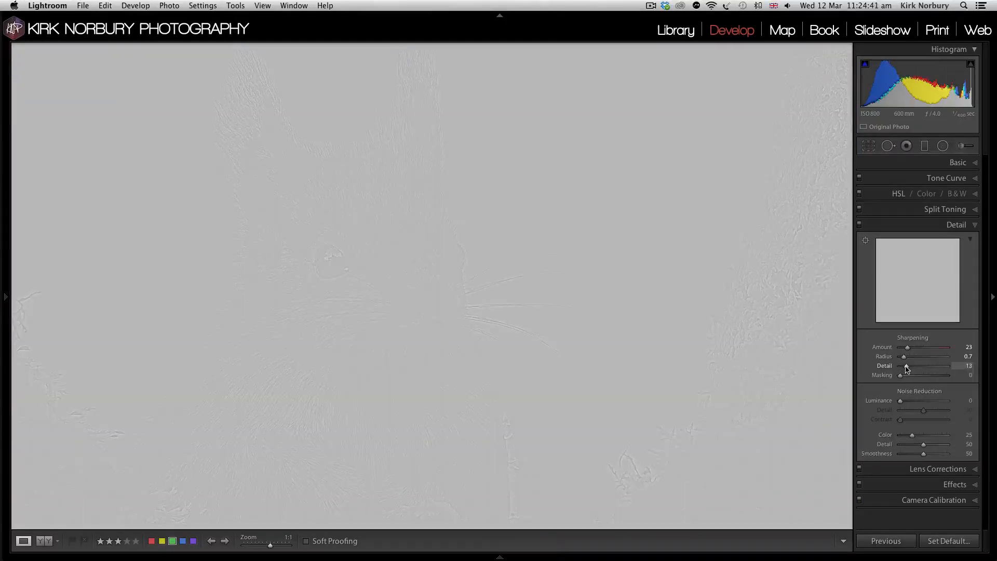
drag(906, 366, 927, 366)
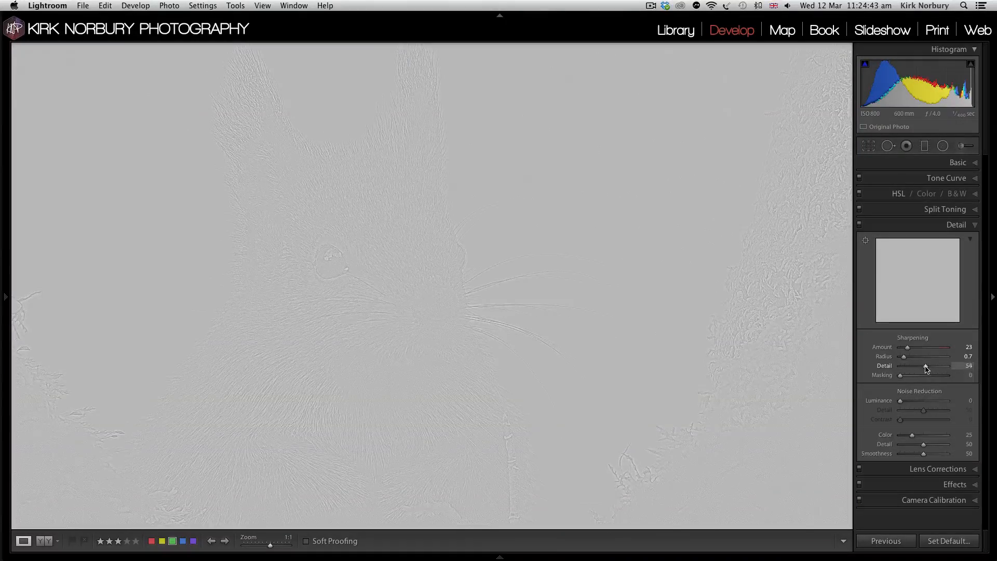
drag(948, 366, 905, 365)
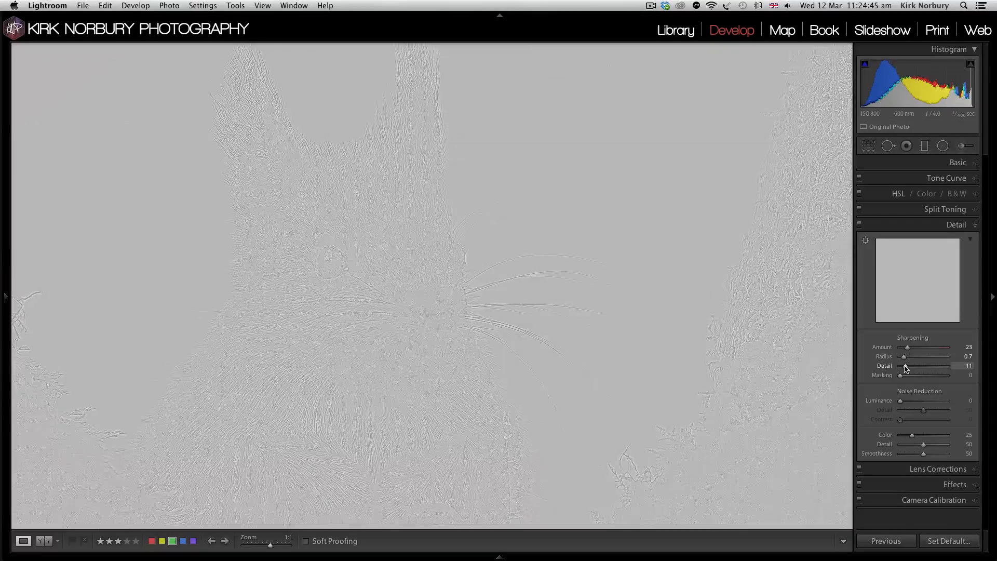
drag(920, 365, 931, 365)
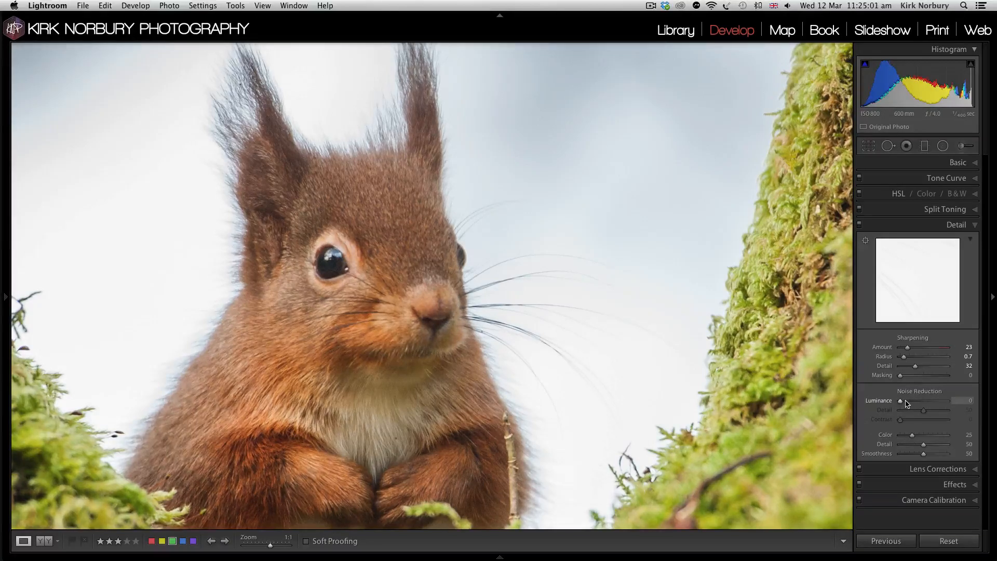
Raise Luminance noise reduction to 12 on the squirrel photo.
drag(906, 401, 914, 401)
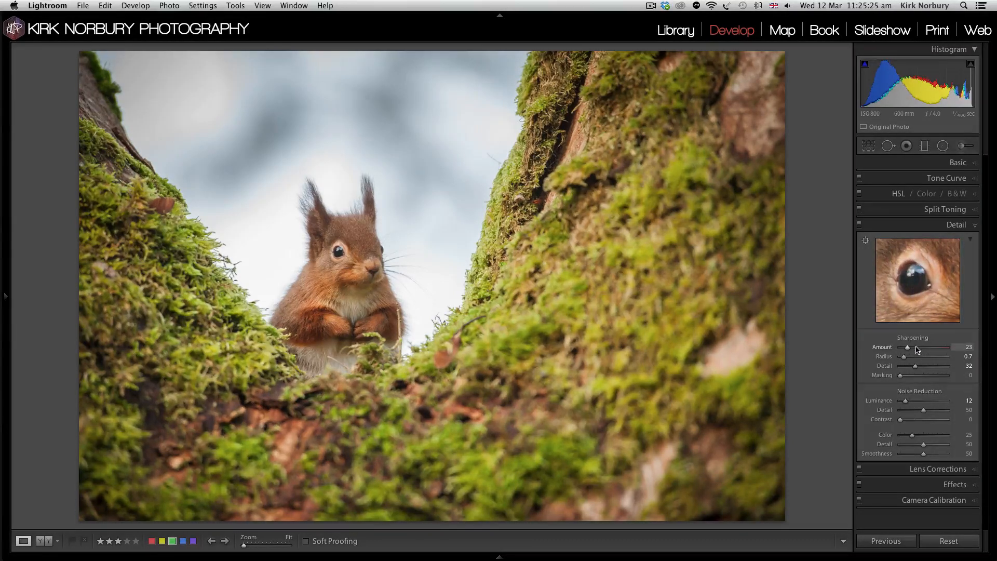
drag(908, 347, 920, 347)
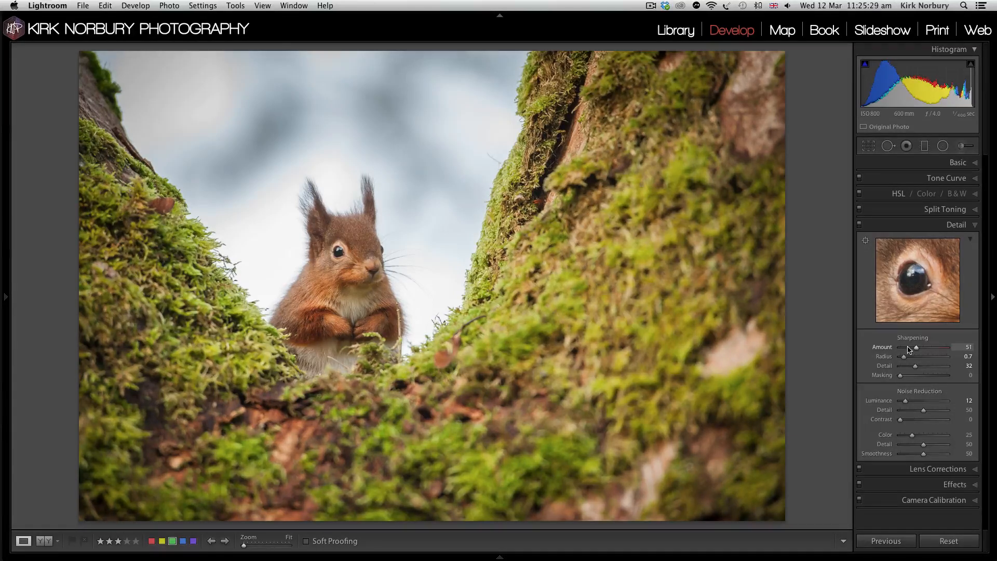
drag(917, 347, 907, 347)
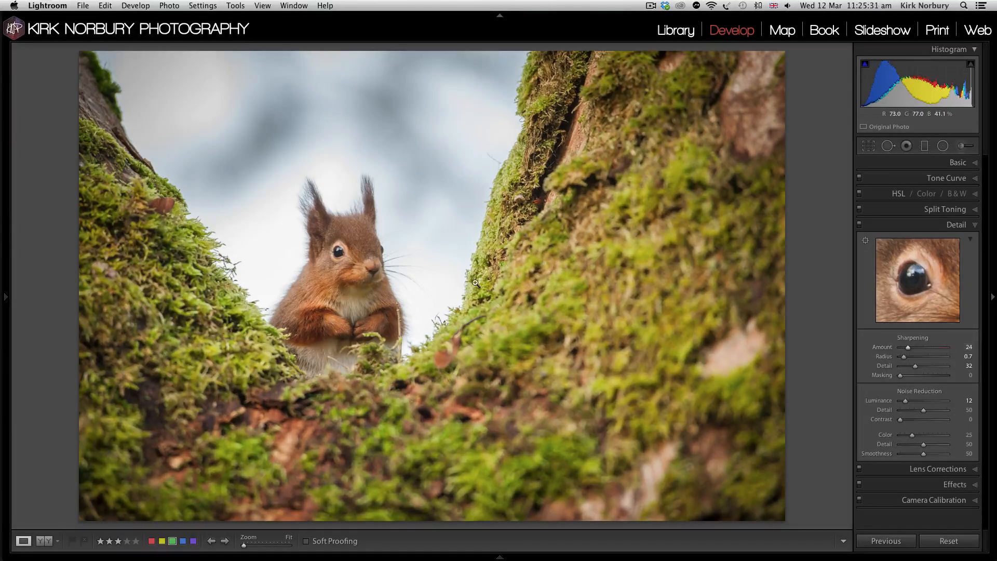
mouse_move(663, 270)
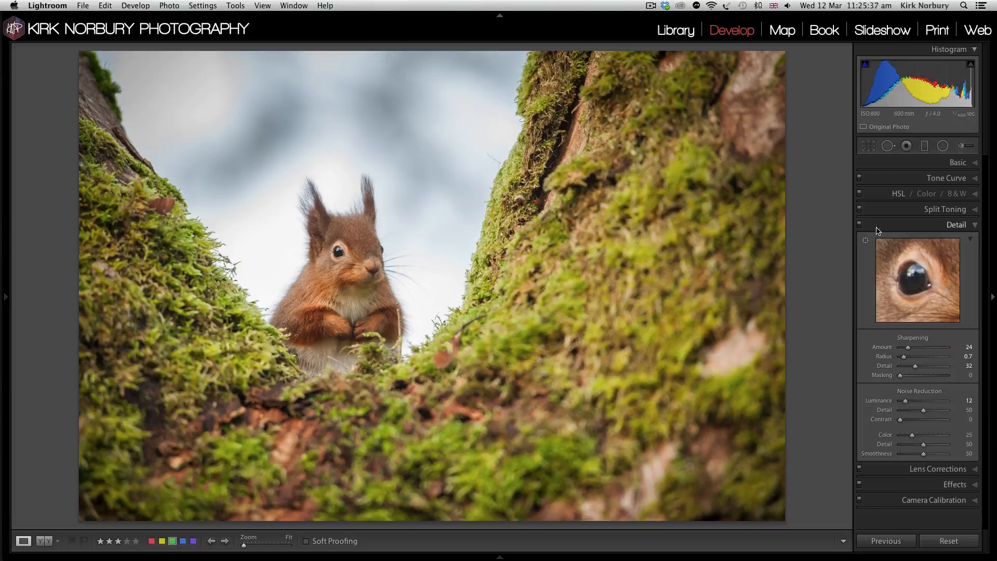
mouse_move(492, 255)
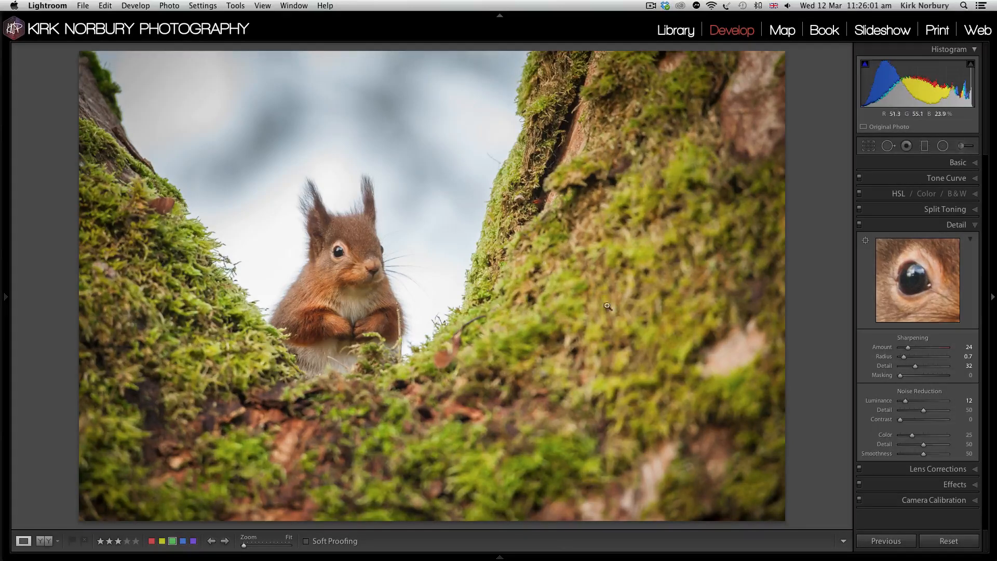
mouse_move(401, 235)
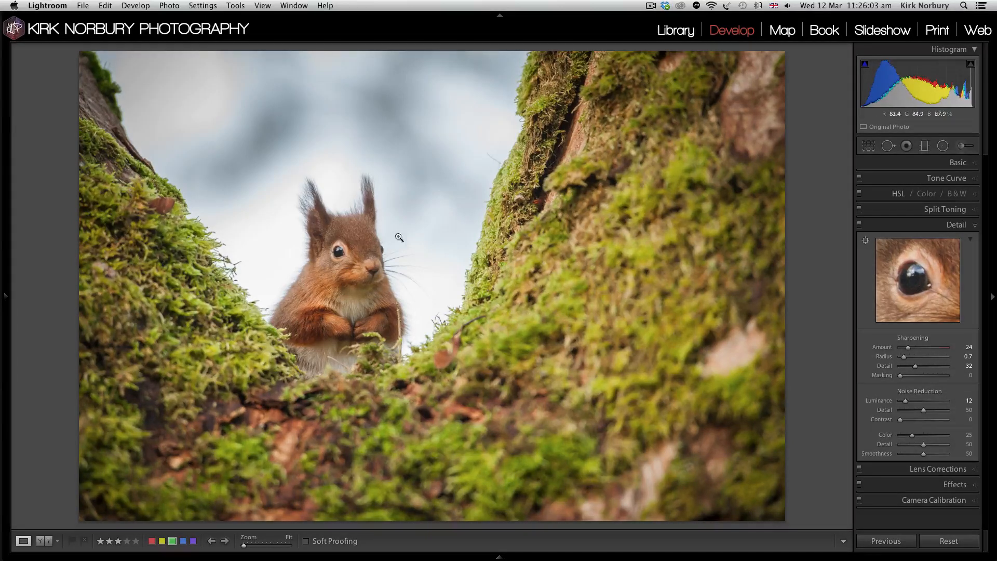
Zoom 1:1 on the face, start an Adjustment Brush with options shown and Show Selected Mask Overlay ticked.
click(403, 235)
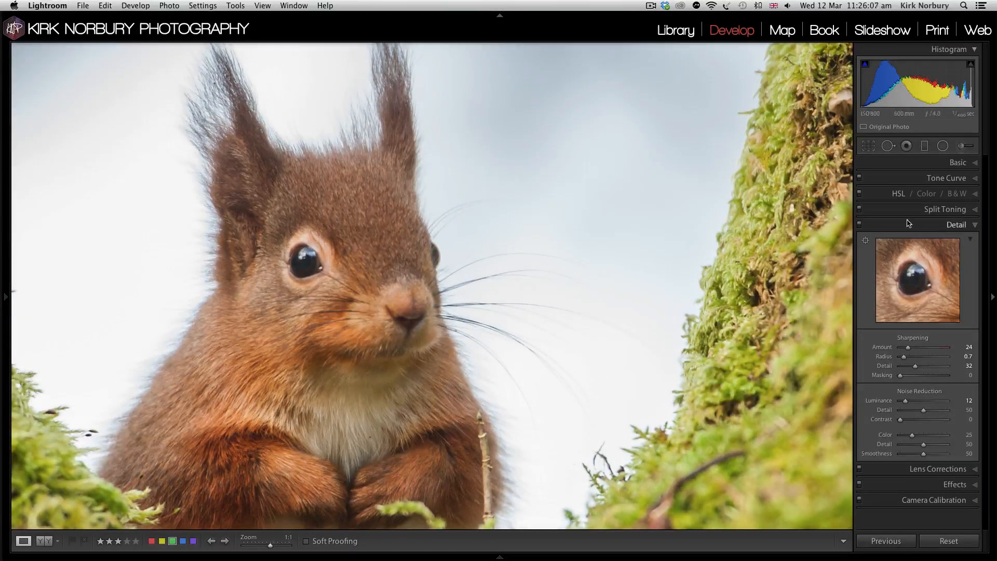
click(961, 148)
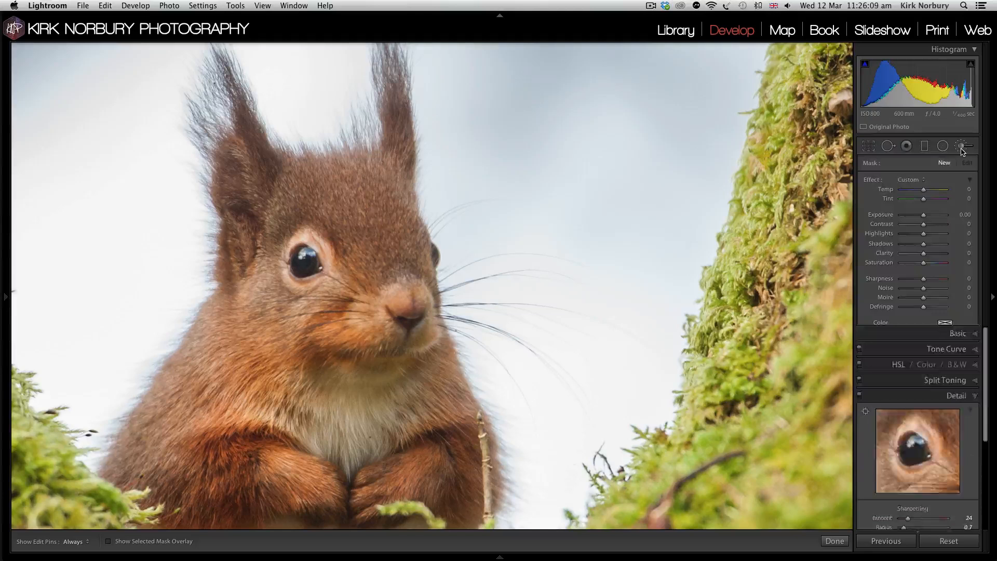
click(960, 145)
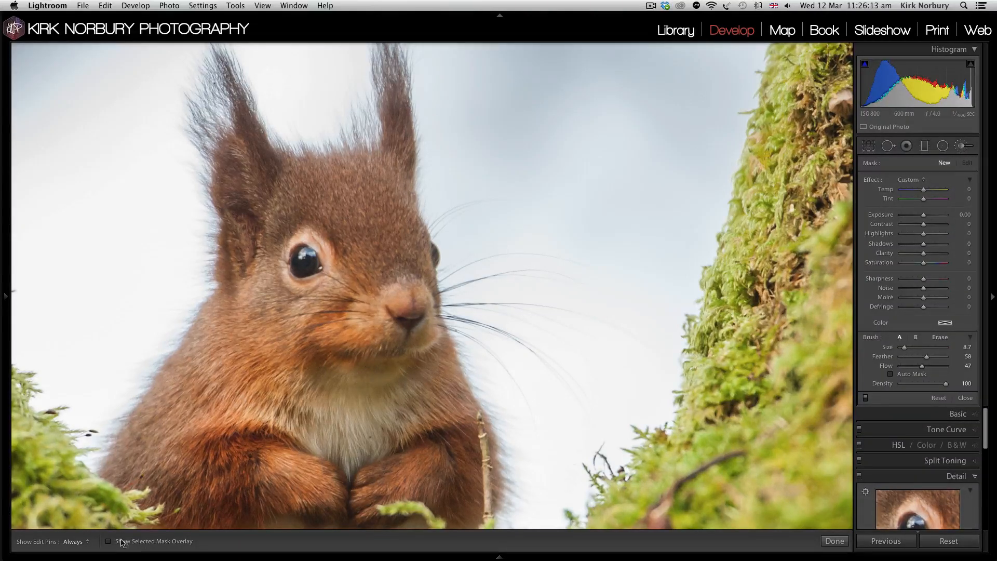
click(108, 541)
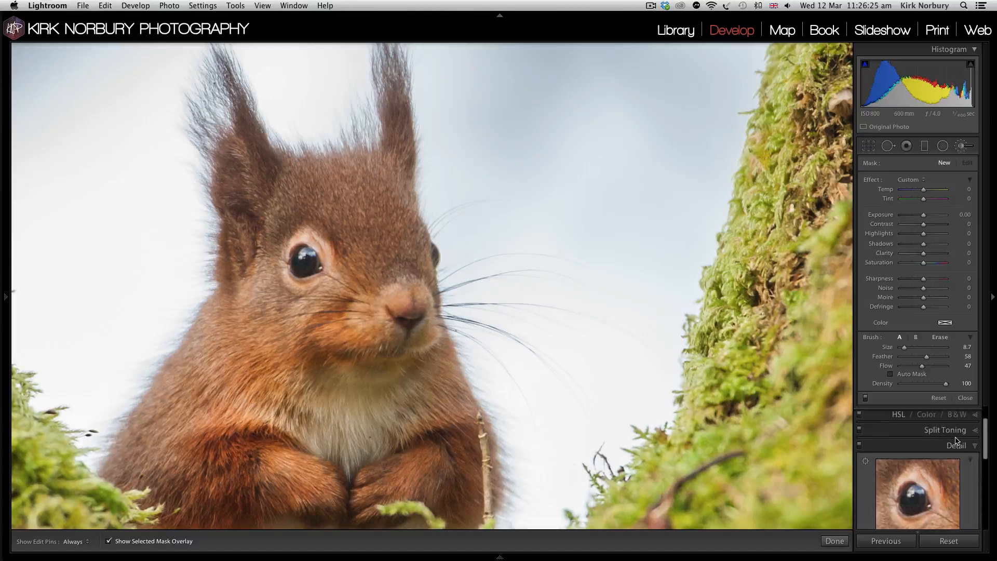
click(956, 445)
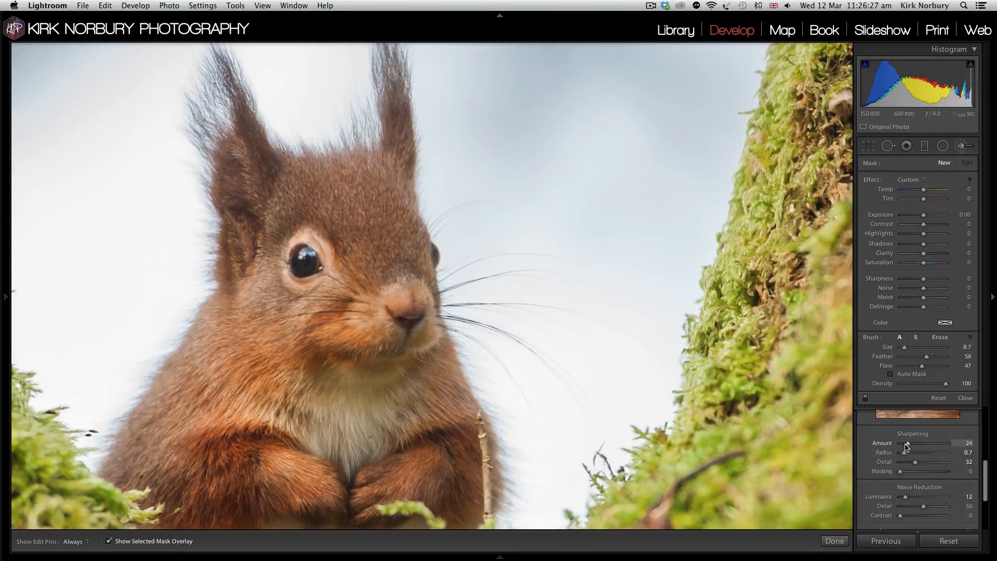
Zero the global Sharpening Amount and paint a brush mask over the squirrel's eye, nose and face.
drag(906, 444, 897, 444)
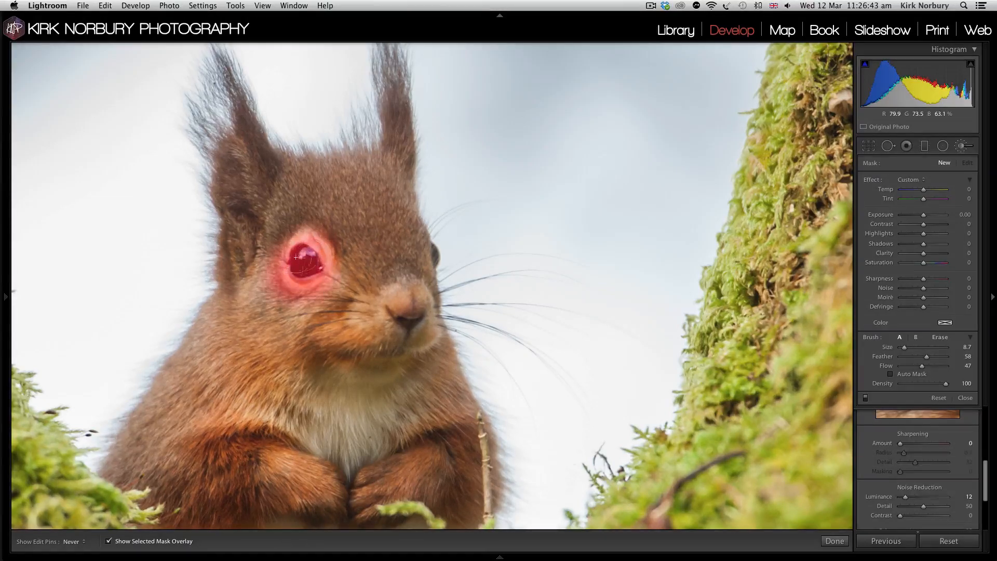
drag(297, 258, 399, 316)
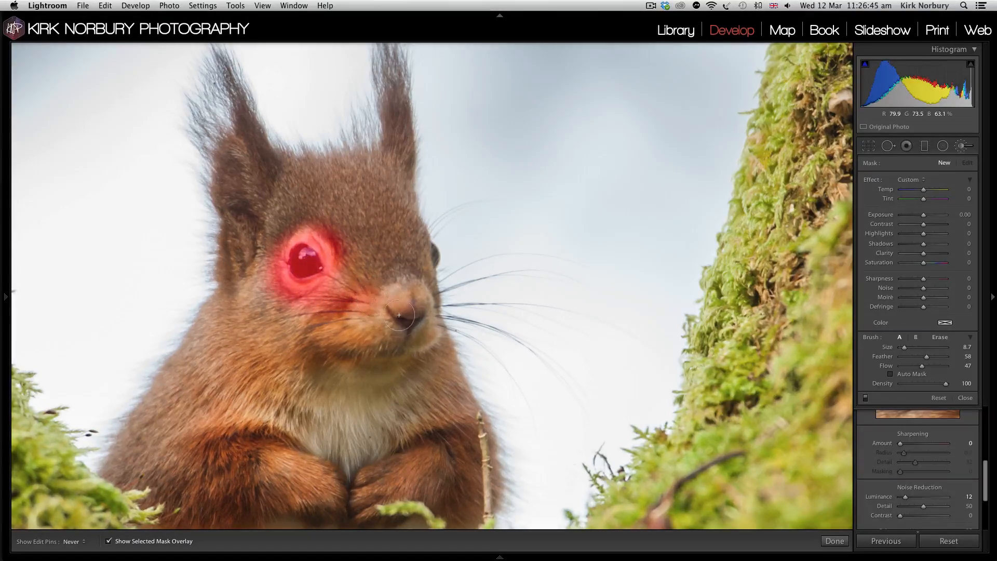
drag(399, 316, 413, 322)
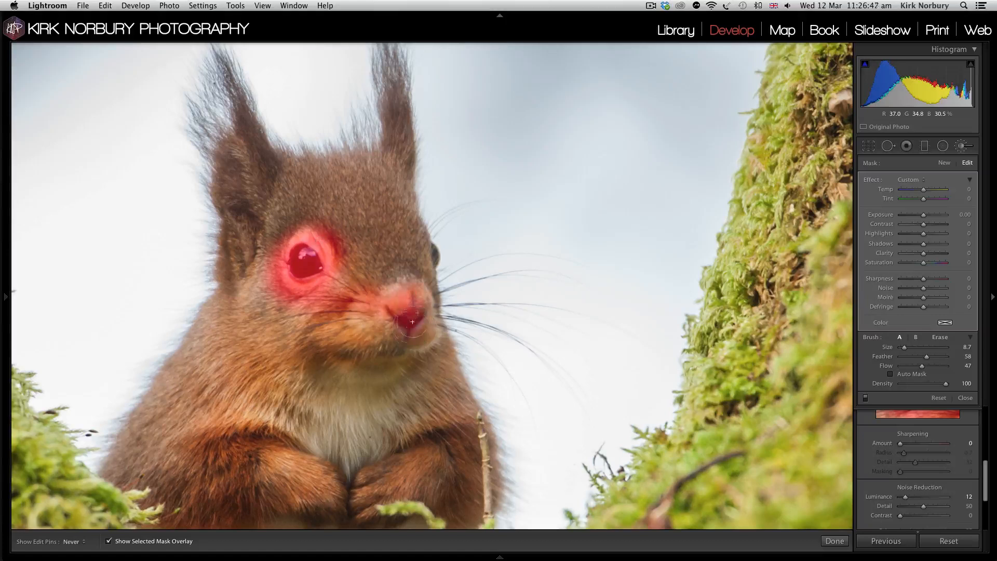
drag(412, 321, 443, 333)
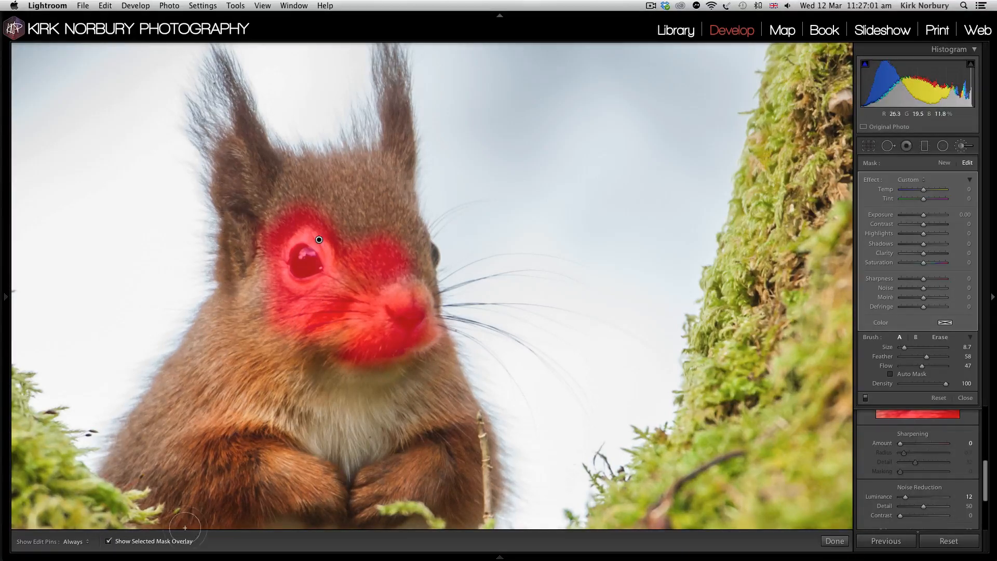
Hide the mask overlay and set the brush Sharpness on the face to about 39.
click(109, 542)
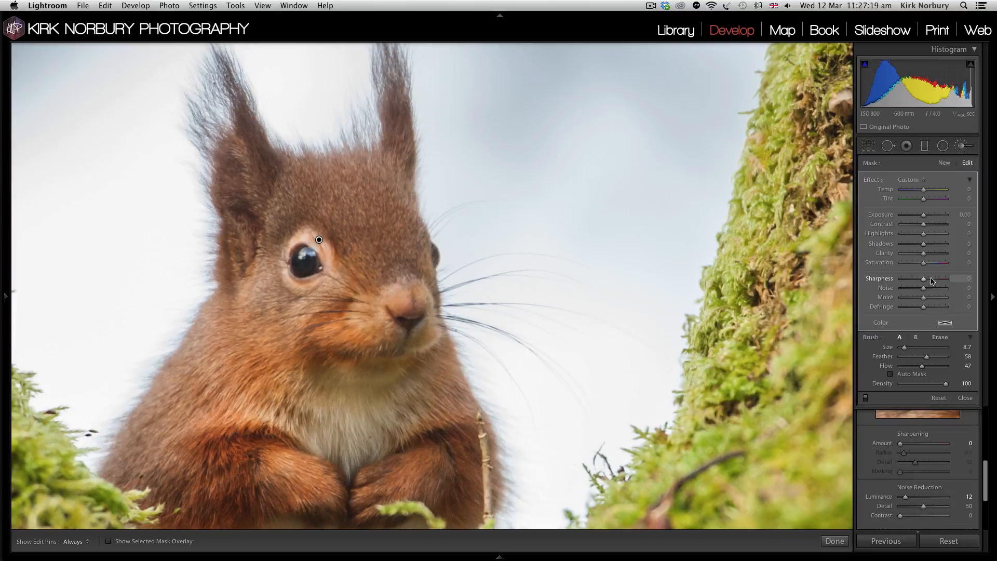
drag(925, 278, 947, 279)
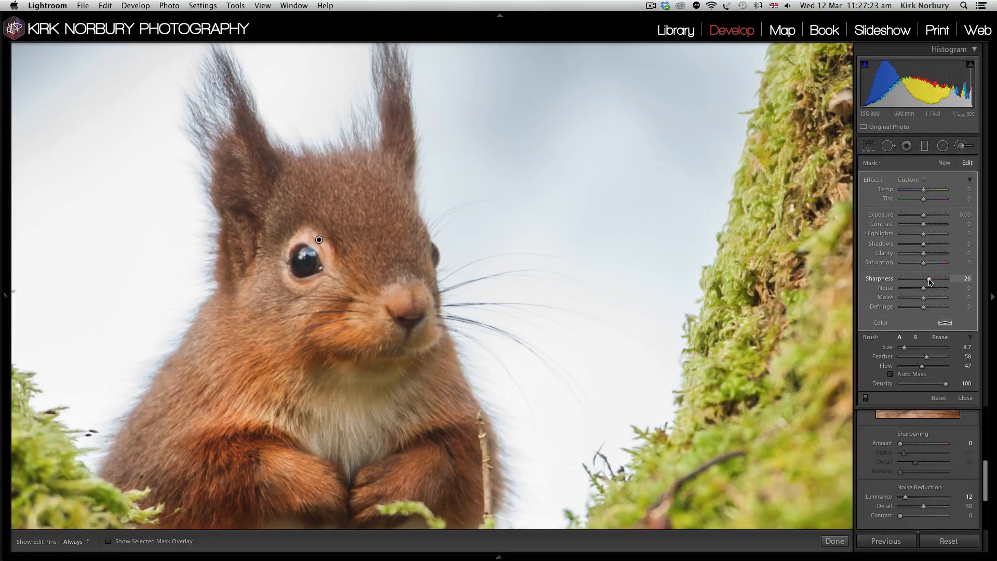
drag(945, 278, 953, 279)
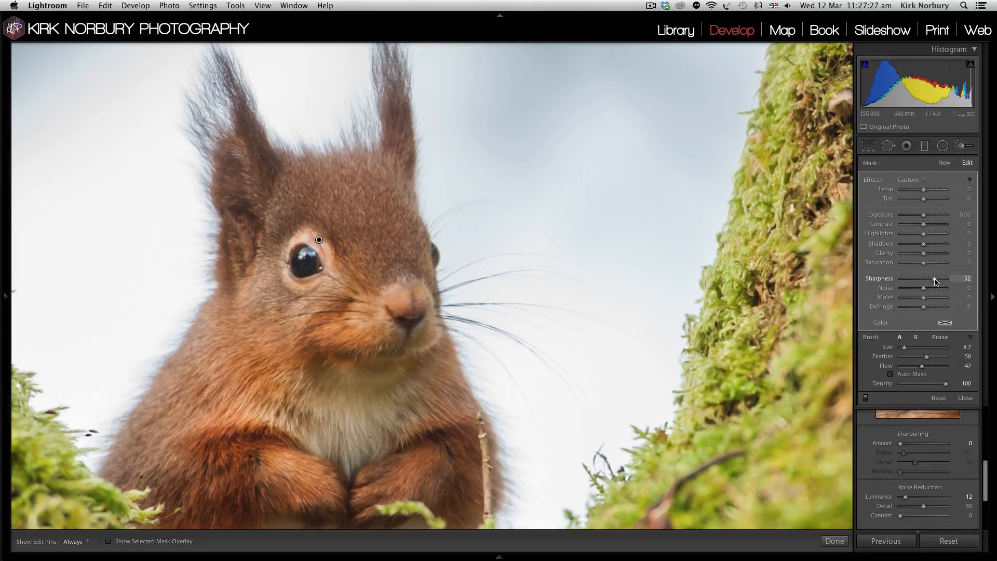
drag(942, 278, 933, 278)
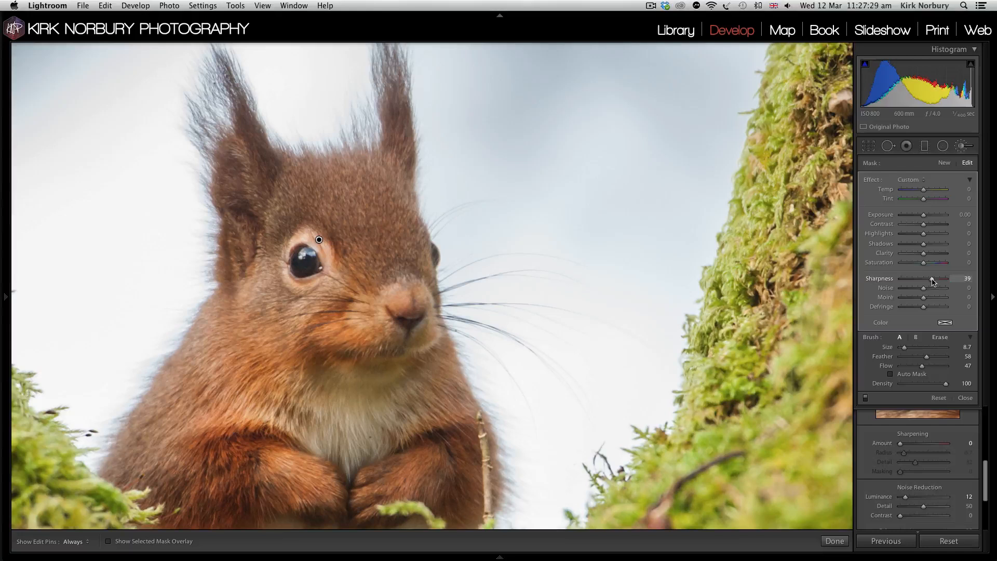
drag(935, 279, 929, 278)
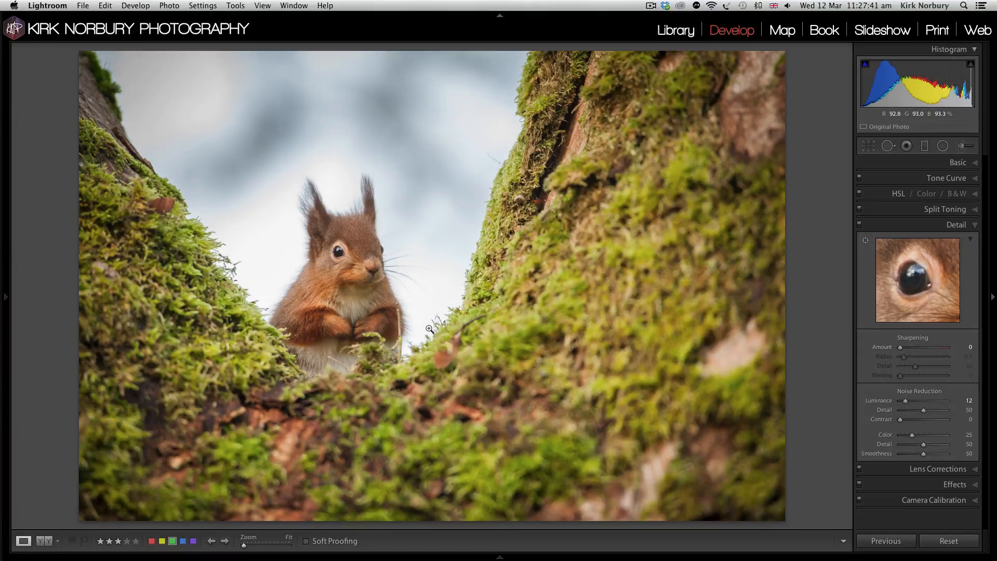
Return to Library, select the lake long-exposure photo and open it in Develop.
click(956, 224)
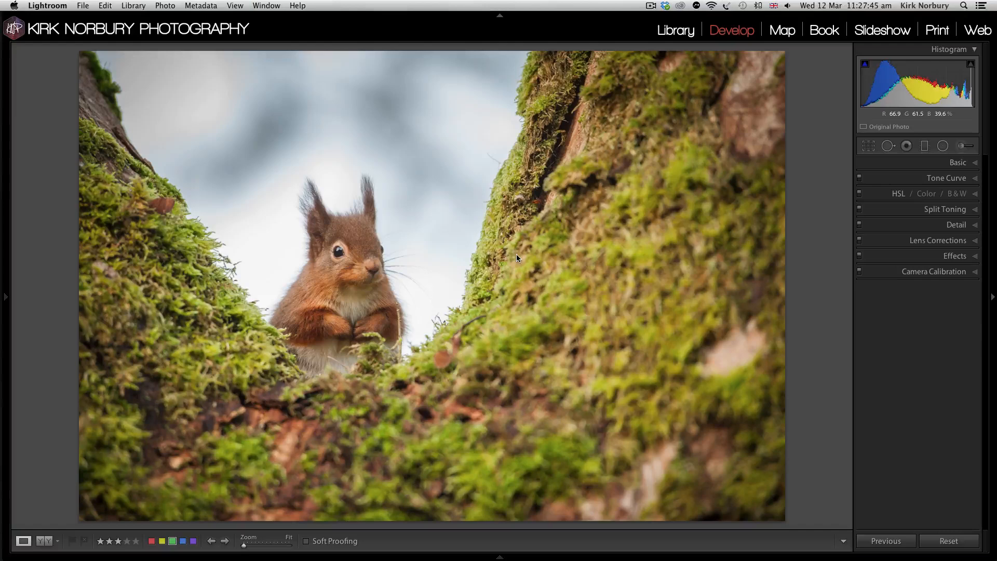
click(675, 29)
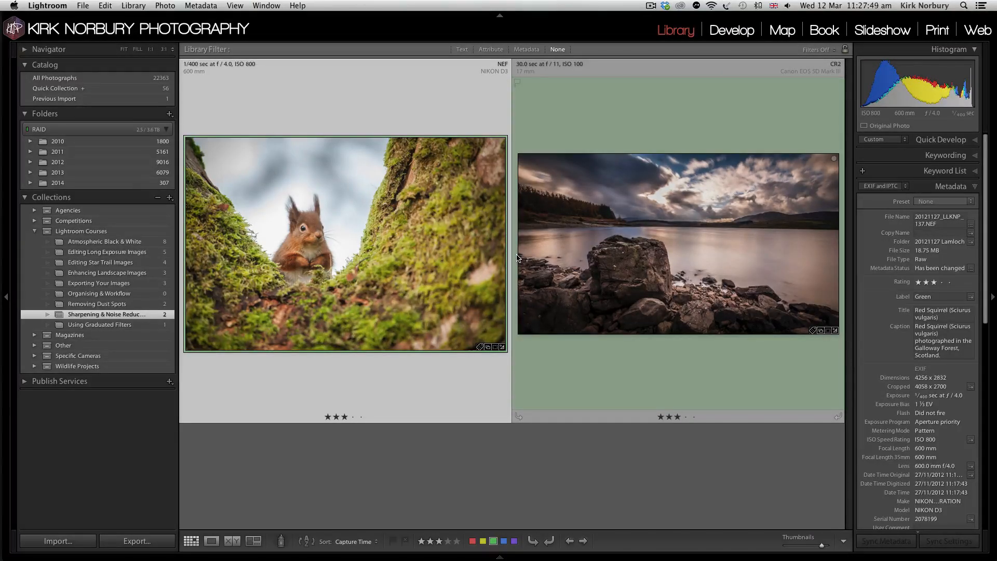
click(686, 262)
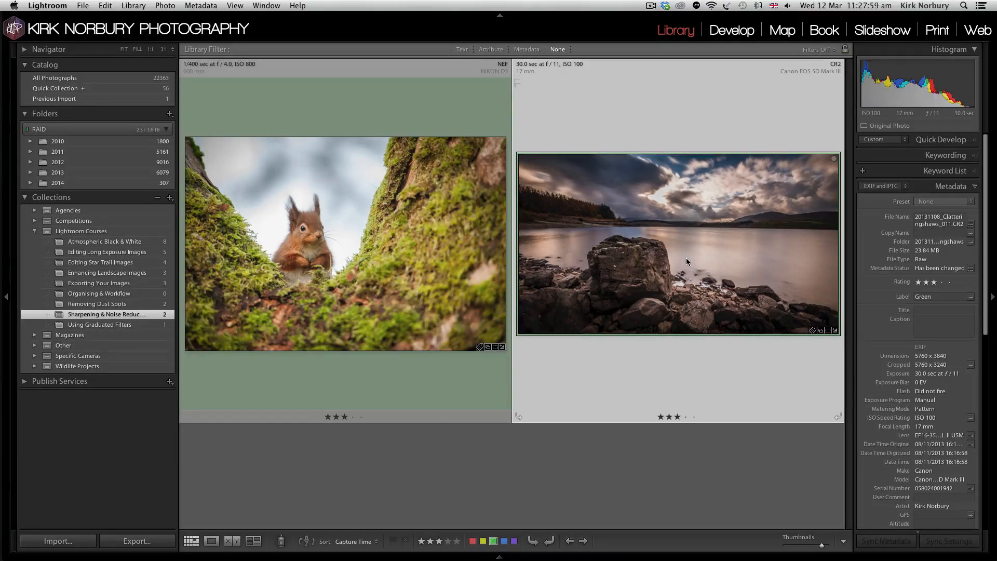
click(733, 29)
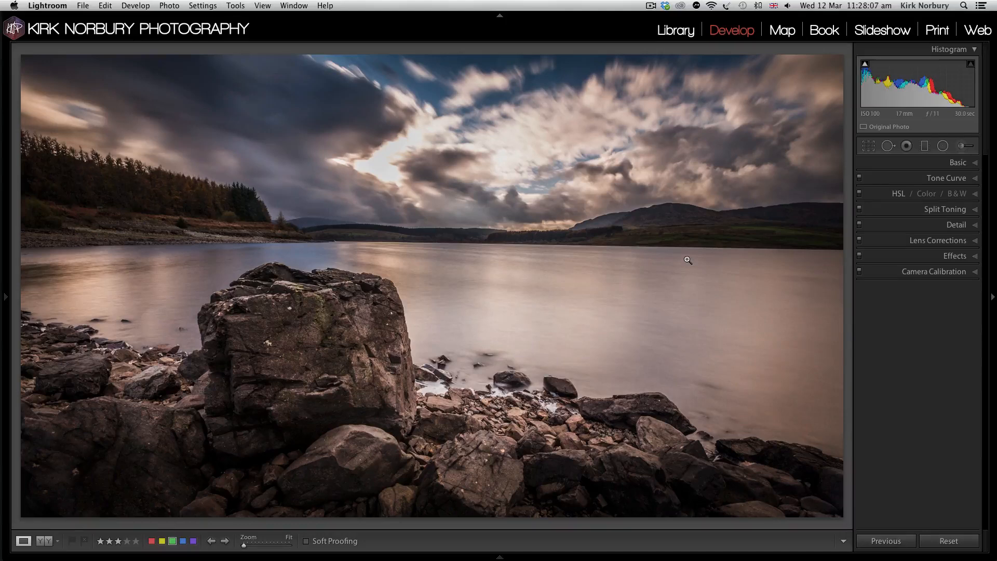
mouse_move(193, 482)
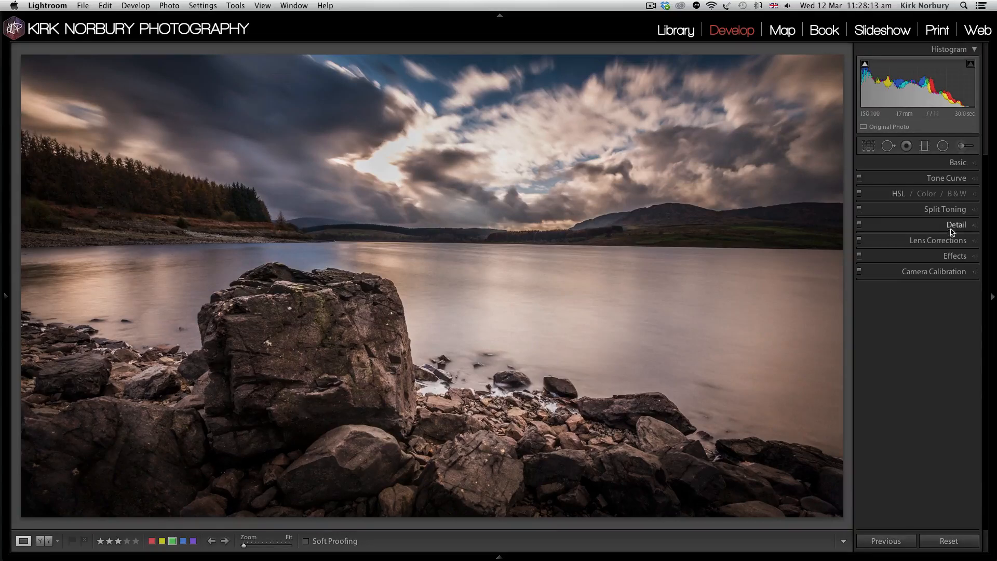
Expand the Detail panel on the lake photo and zoom 1:1 on the dark shadowed rocks.
click(975, 225)
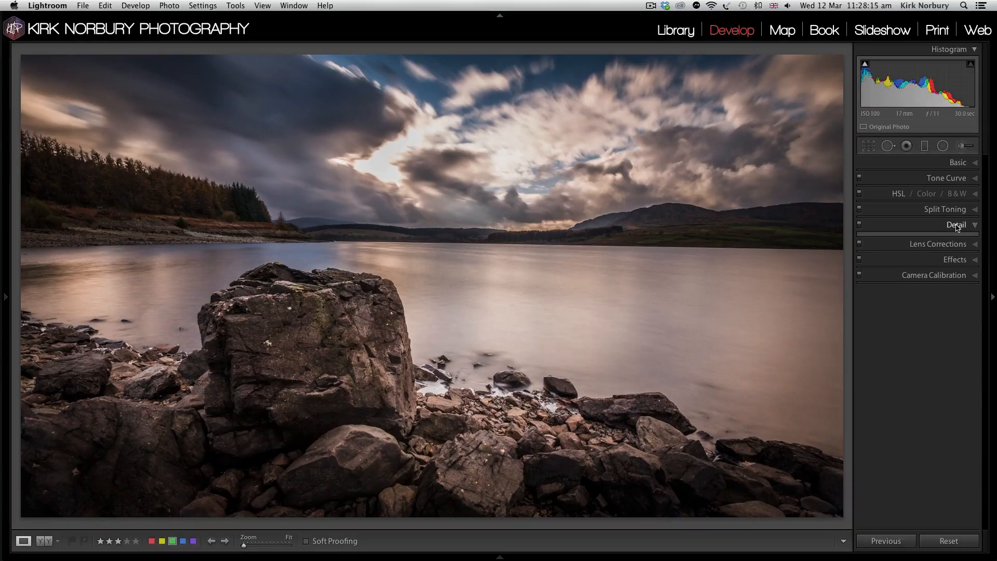
click(956, 225)
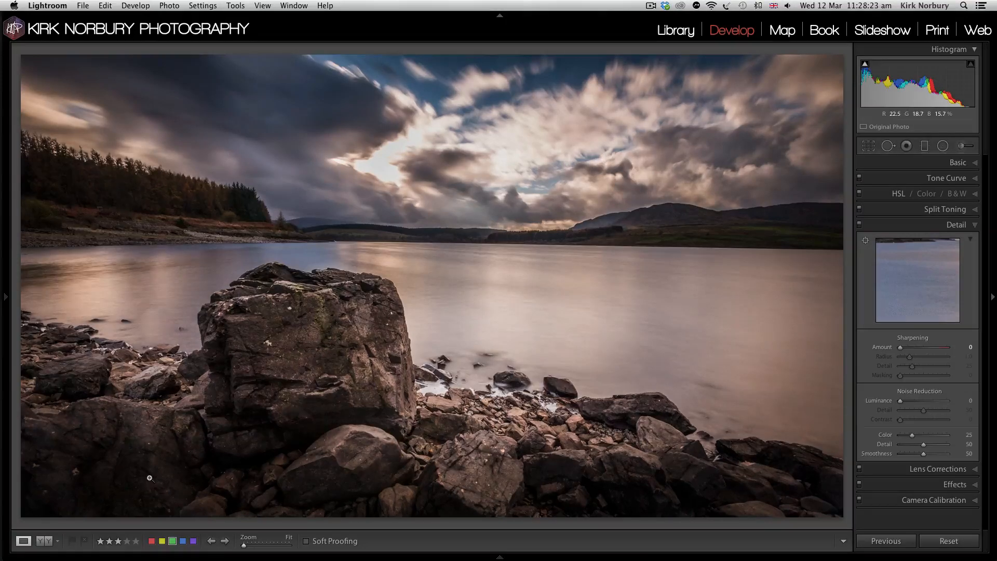
click(150, 478)
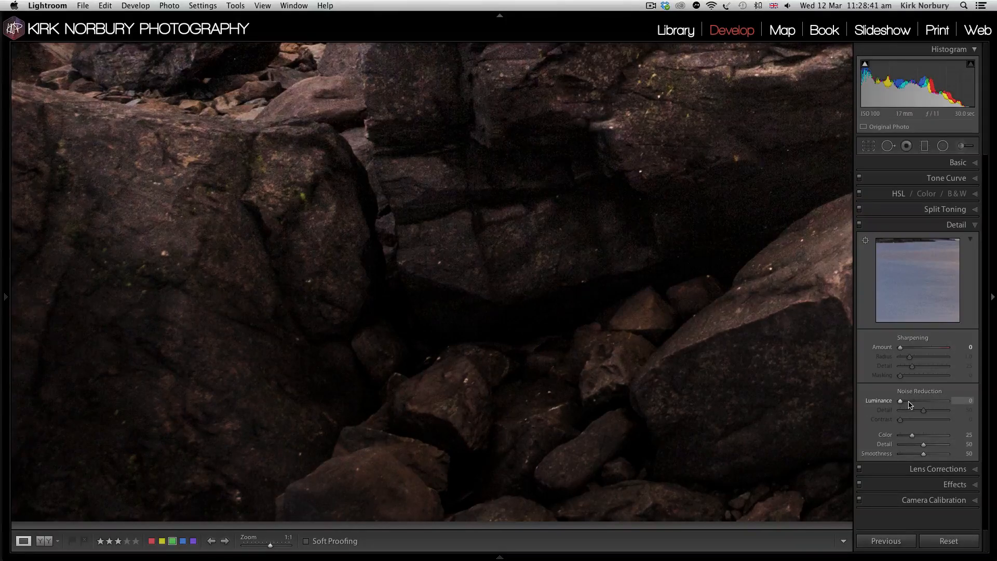
Raise luminance noise reduction to 16 and colour noise reduction to 48.
drag(900, 401, 921, 401)
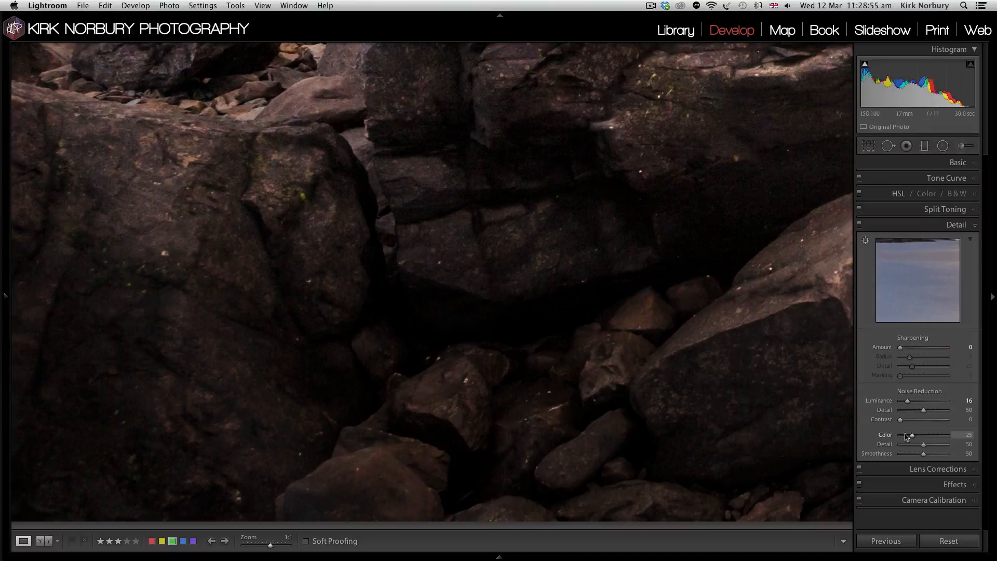
drag(912, 435, 925, 435)
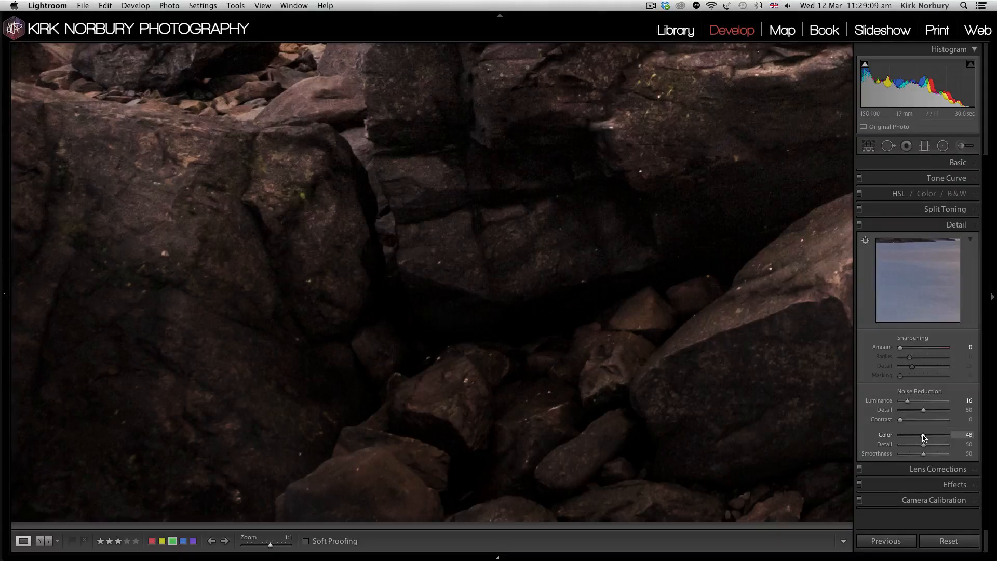
mouse_move(904, 347)
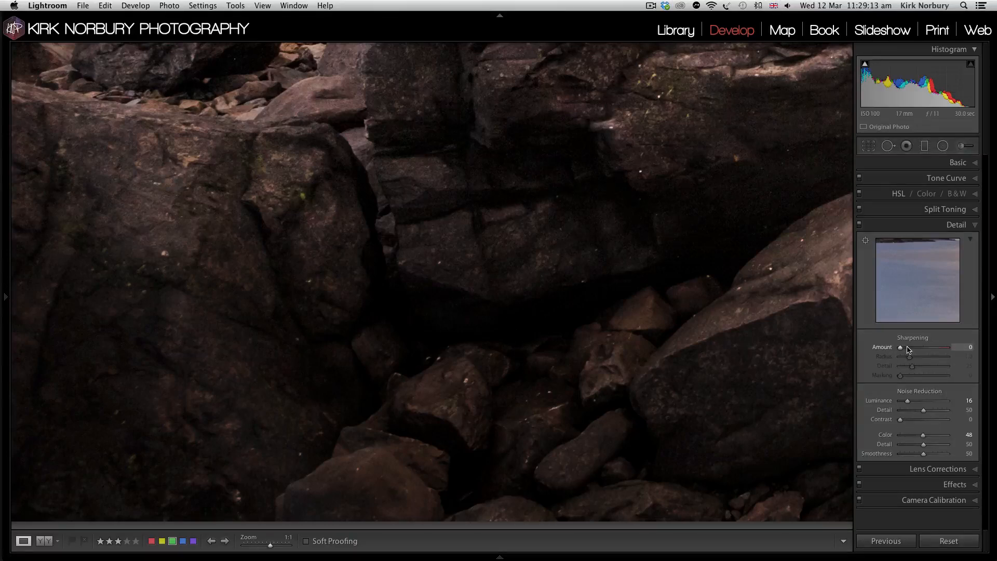
Set sharpening amount to 23 and settle the radius at 0.9 after previewing alternatives.
drag(900, 347, 920, 347)
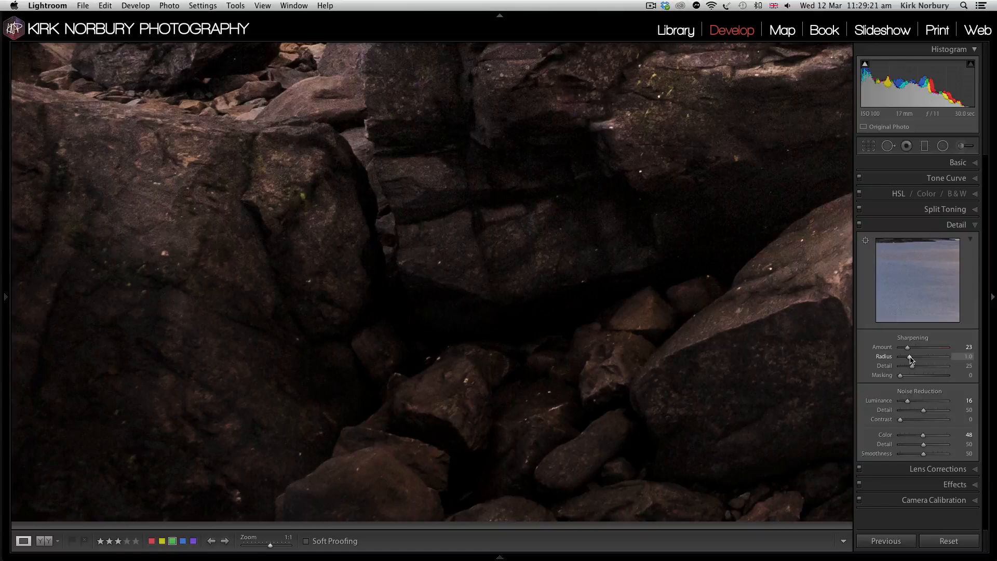
drag(910, 357, 912, 356)
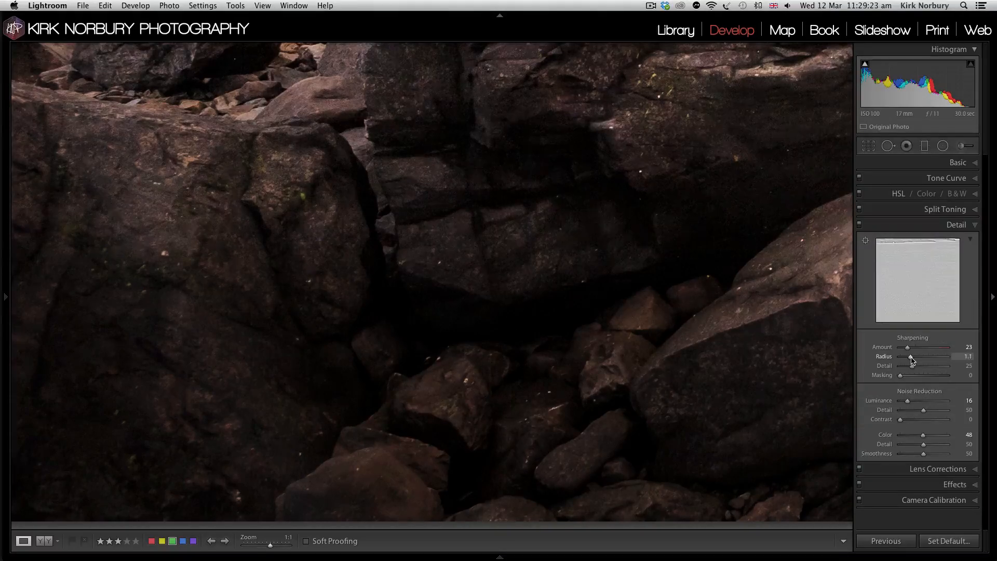
drag(911, 357, 914, 356)
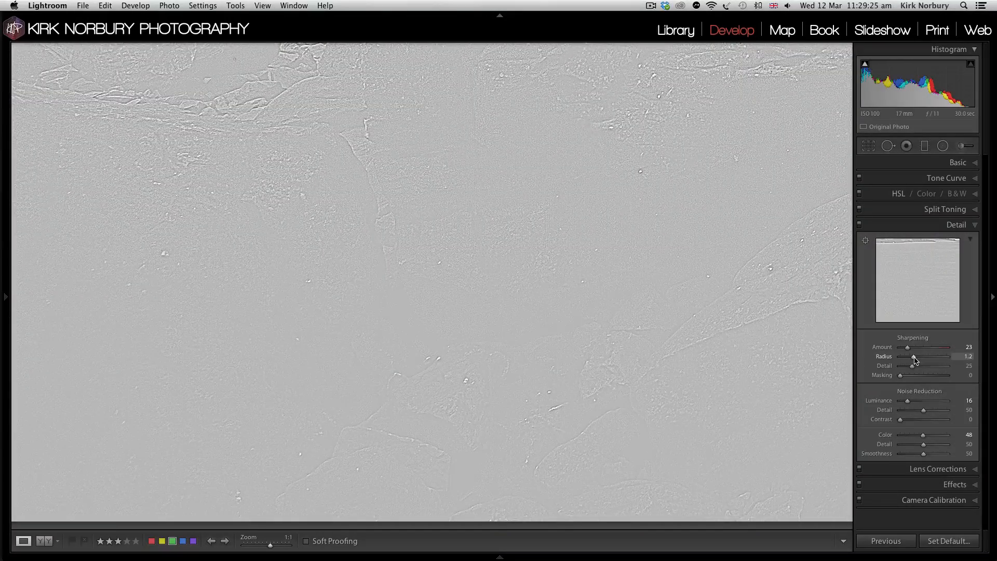
drag(913, 356, 909, 356)
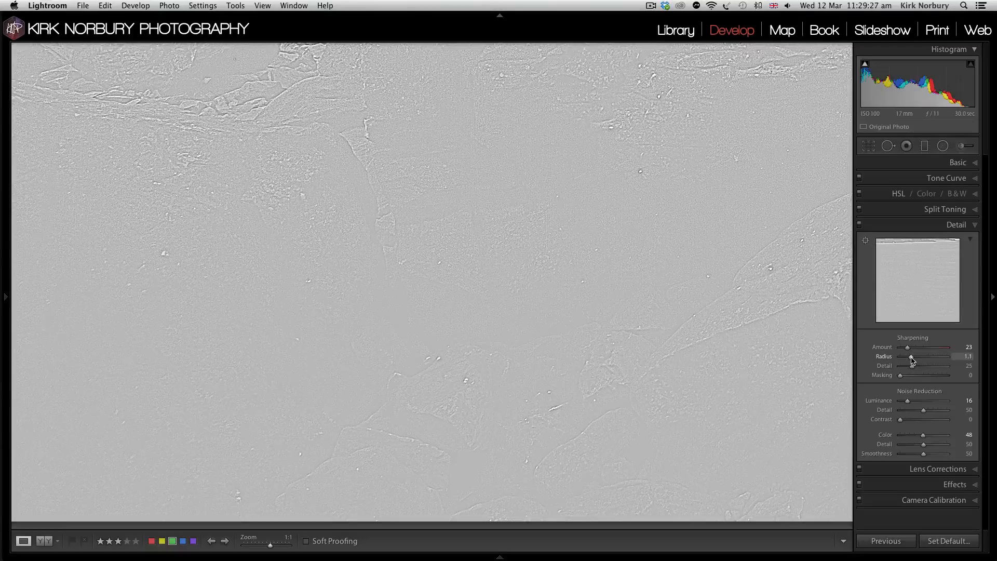
drag(916, 357, 906, 356)
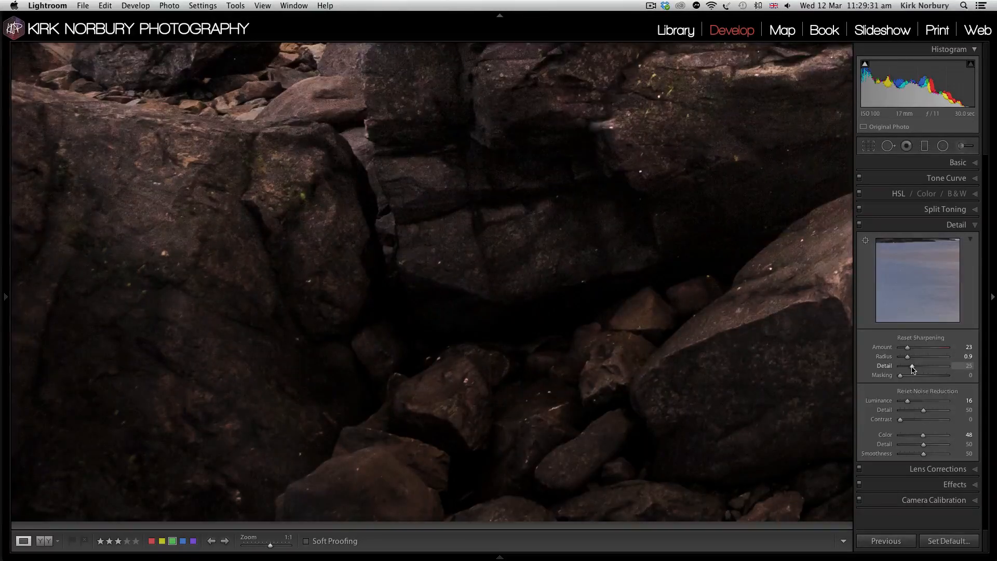
Set sharpening detail to 47 and return to the full lake view.
drag(929, 366, 939, 366)
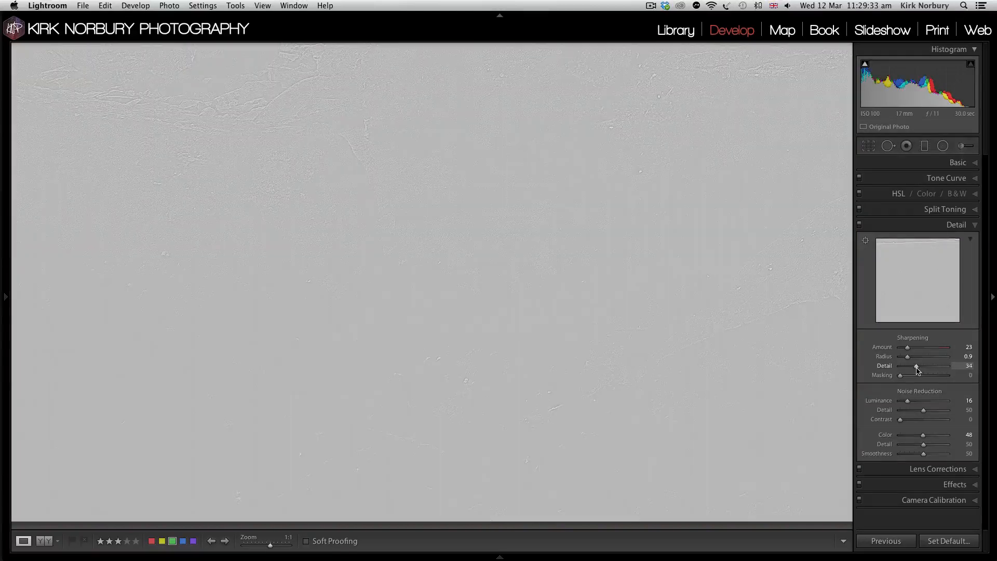
drag(917, 366, 924, 365)
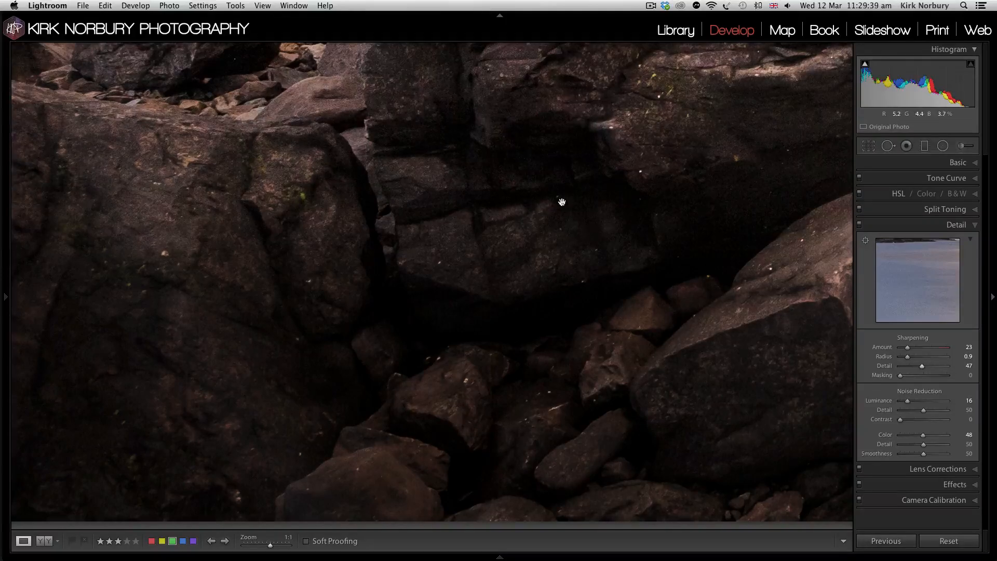
click(562, 202)
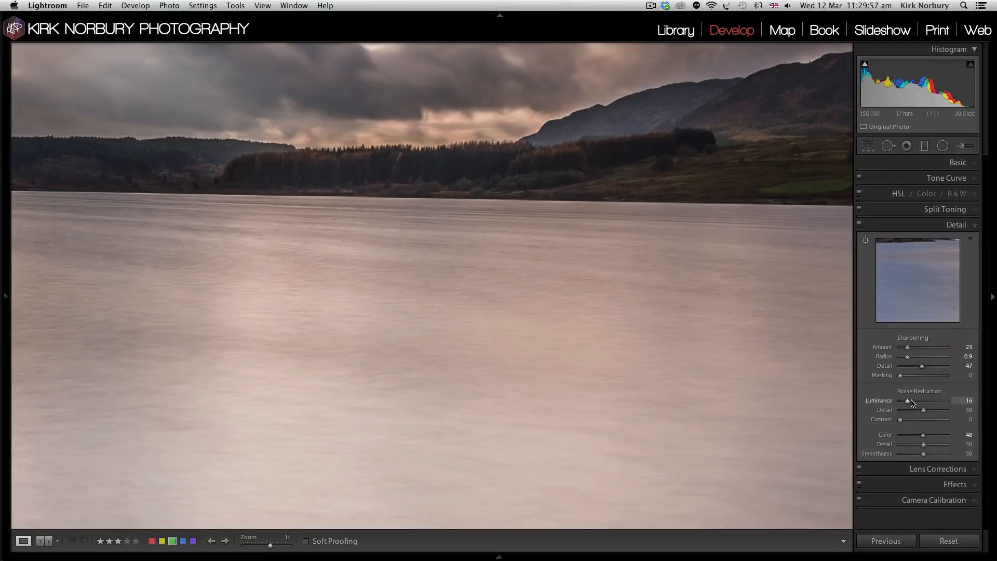
Raise luminance noise reduction to 24 and sharpening amount to 39, then collapse Detail.
drag(908, 401, 912, 401)
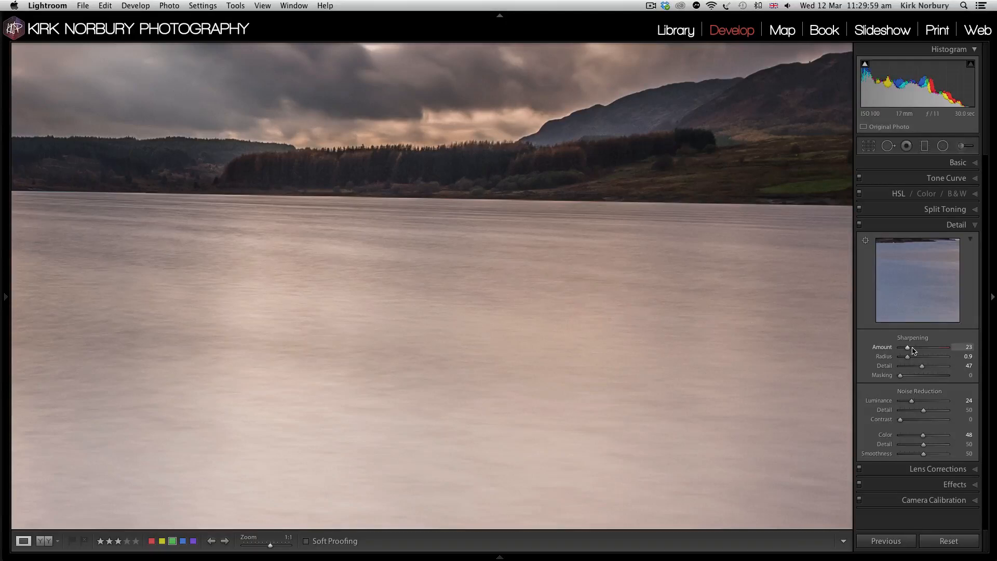
drag(908, 347, 913, 347)
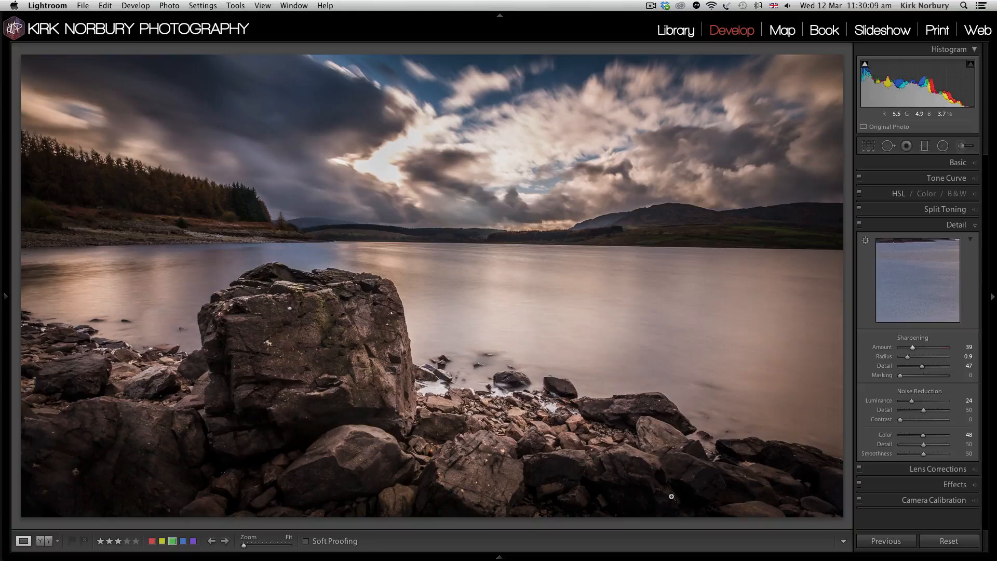
click(672, 497)
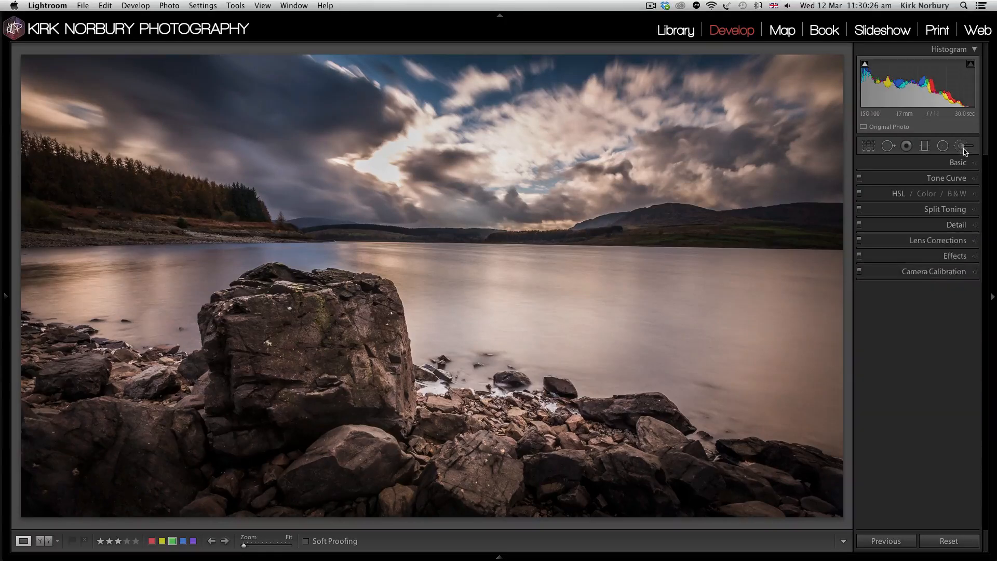
With the adjustment brush and red mask overlay, paint the shadowed foreground rocks.
click(961, 145)
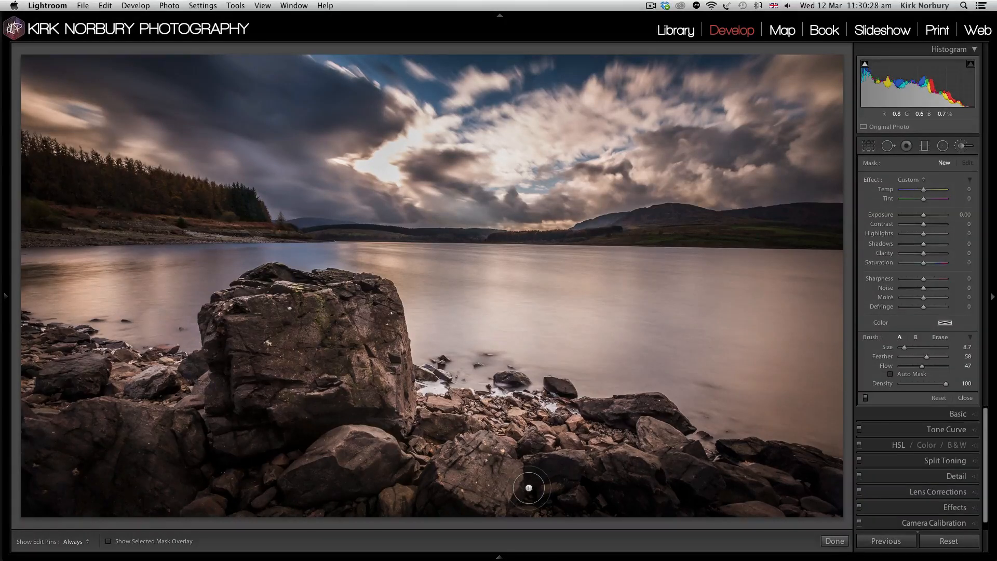
click(108, 540)
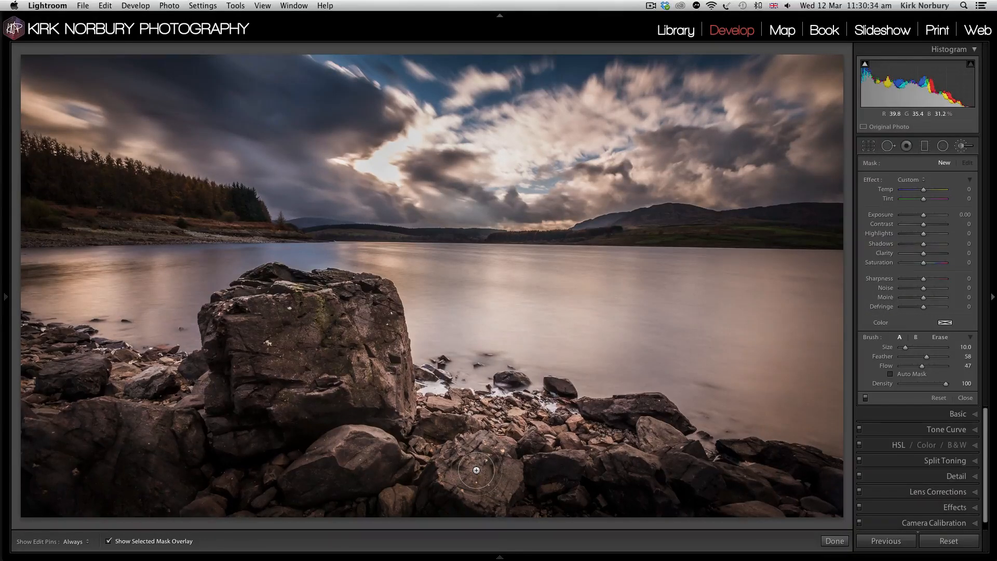
drag(476, 470, 775, 480)
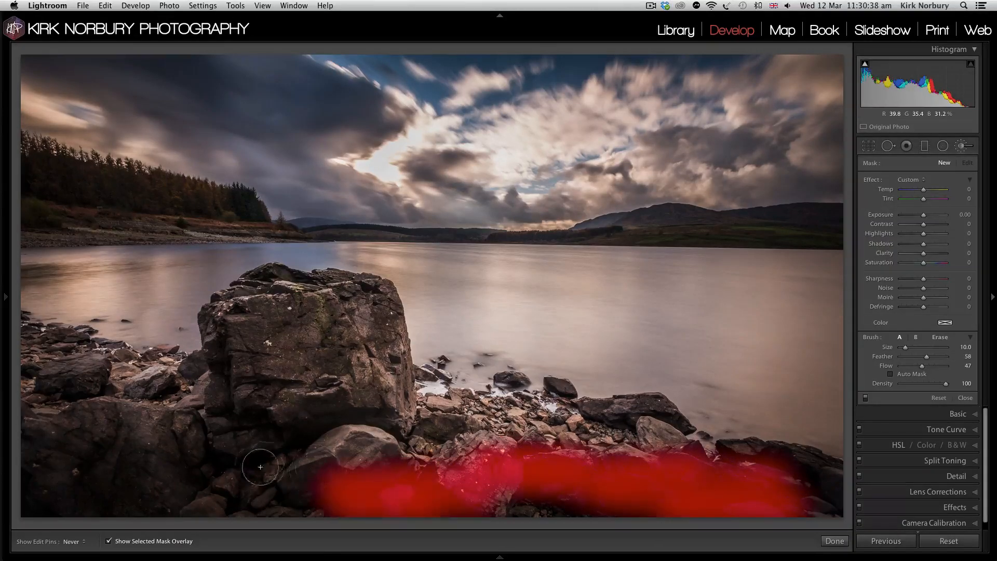
drag(260, 466, 98, 455)
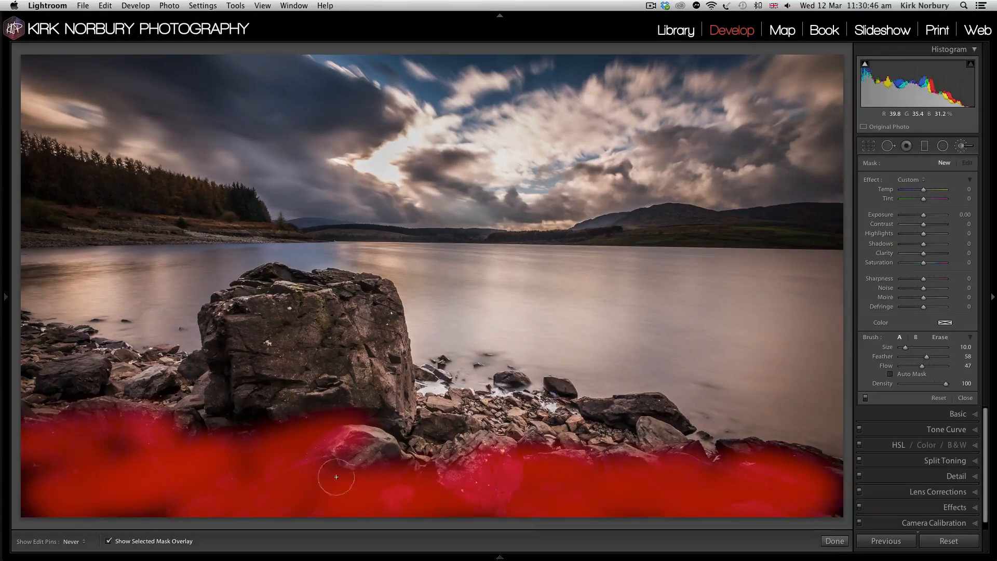
drag(335, 477, 220, 414)
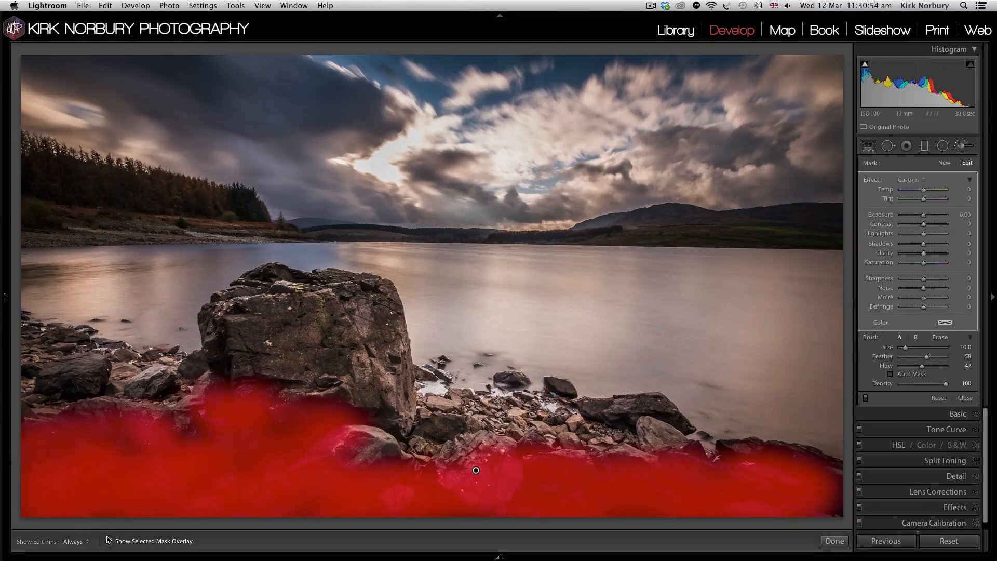
Hide the overlay and give the brushed rocks noise reduction 21 plus extra sharpness.
click(108, 541)
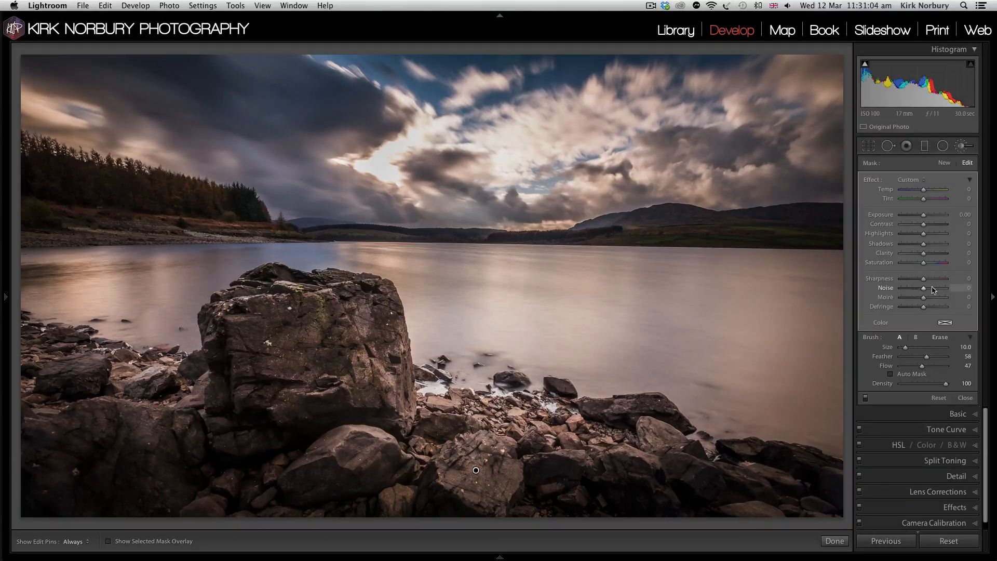
drag(926, 288, 941, 288)
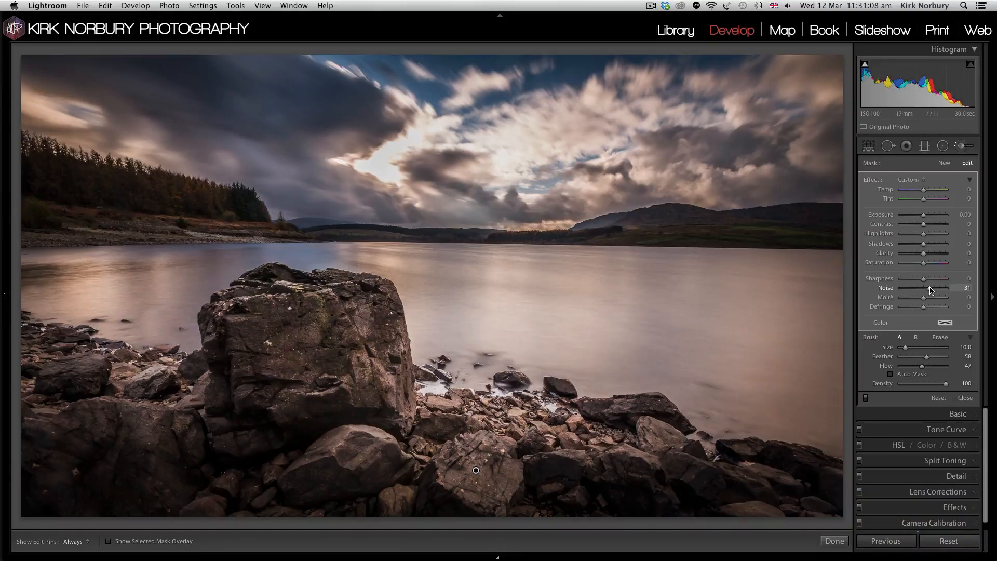
mouse_move(161, 171)
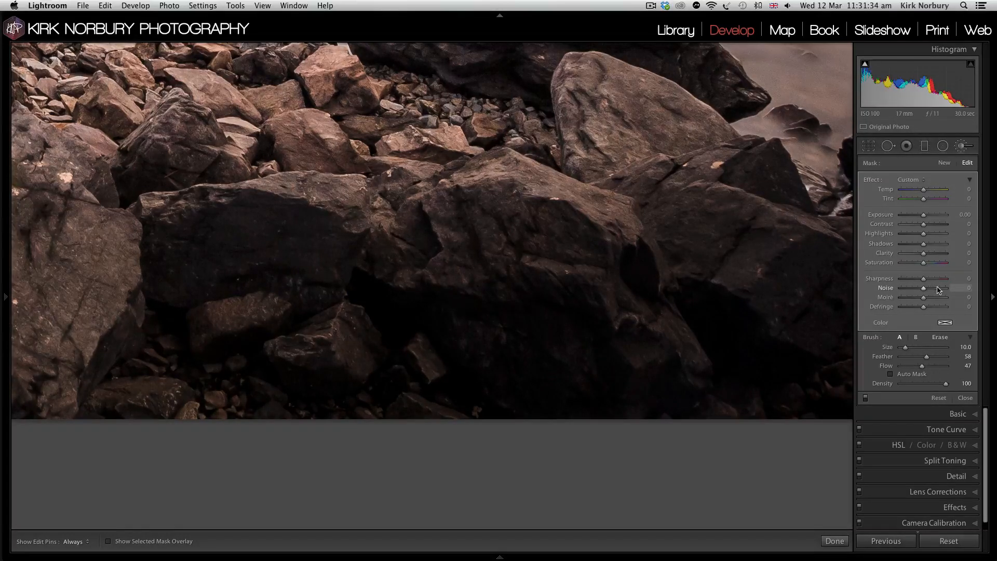
drag(925, 288, 962, 288)
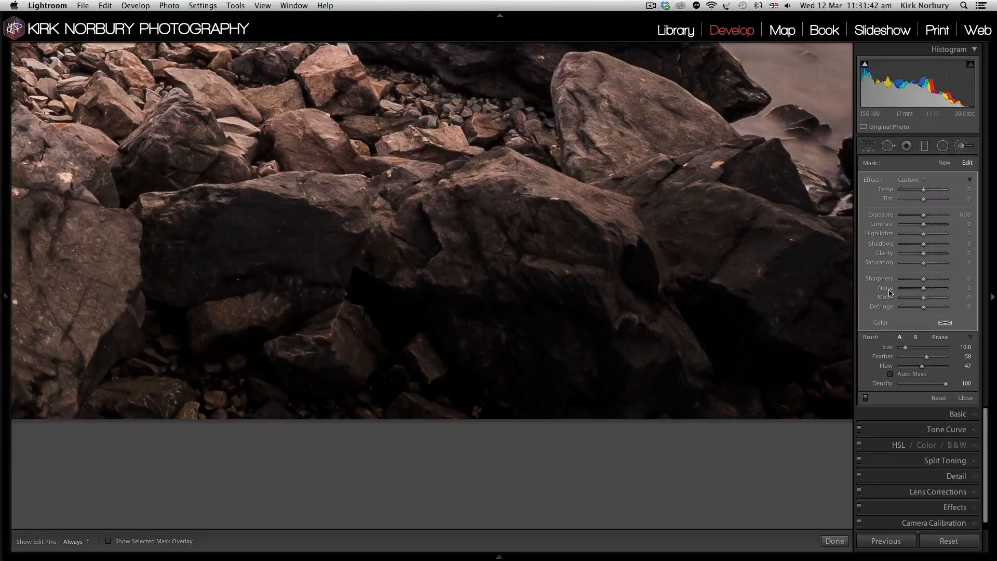
drag(922, 297, 945, 297)
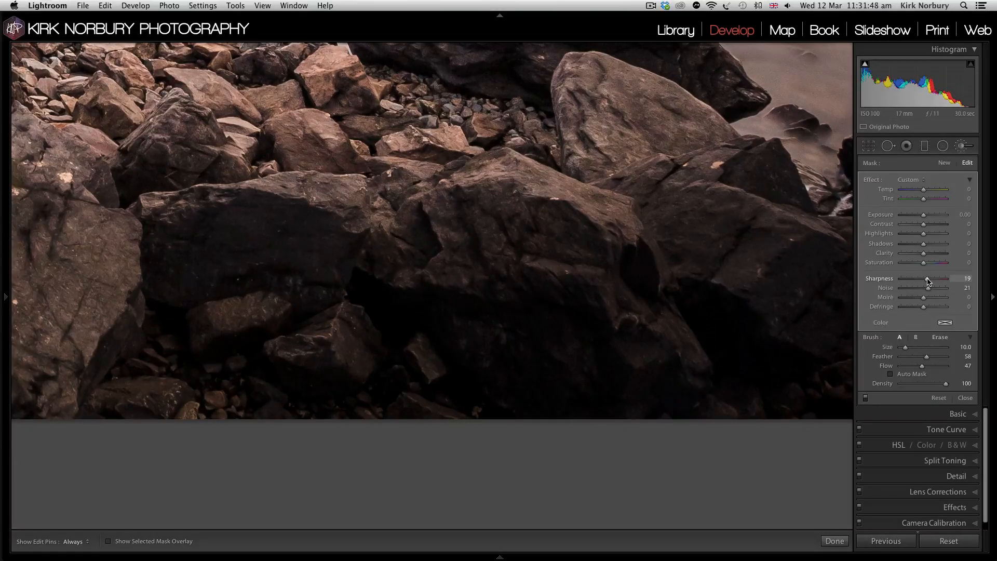
drag(935, 278, 928, 279)
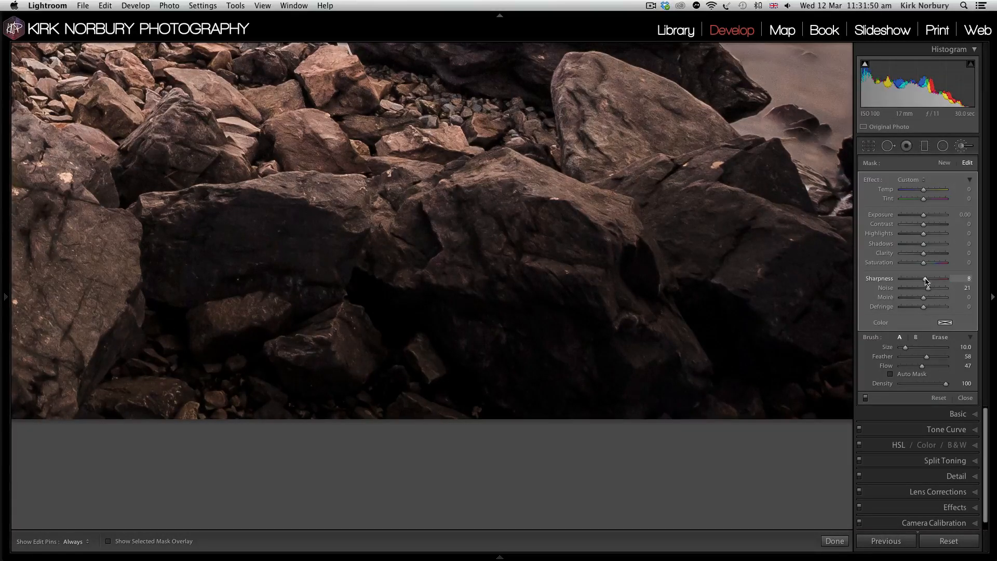